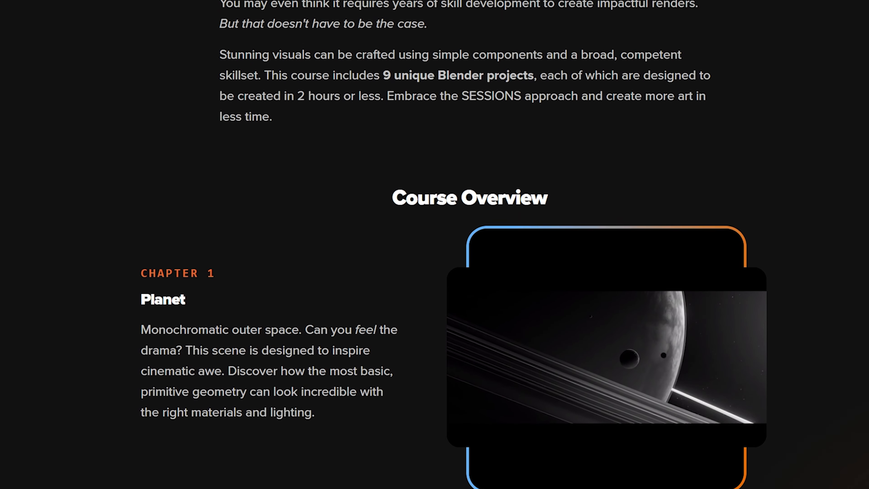
# Step: Scroll the course overview page down past Chapters 1–3 to Chapter 4, Light Shape Hallway
pyautogui.scroll(-3)
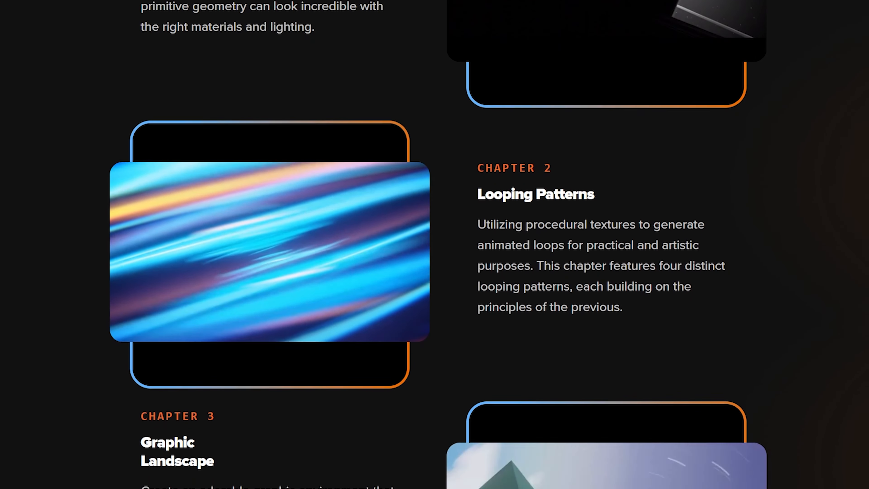
pyautogui.scroll(-3)
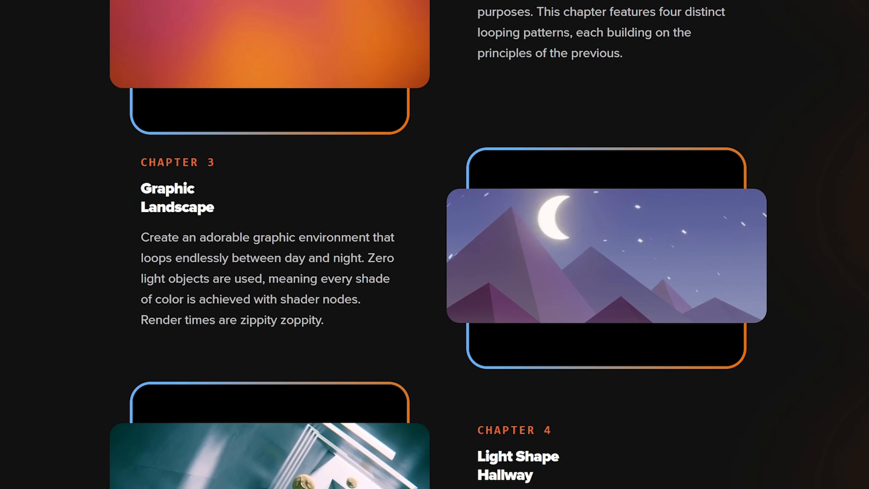
pyautogui.scroll(-3)
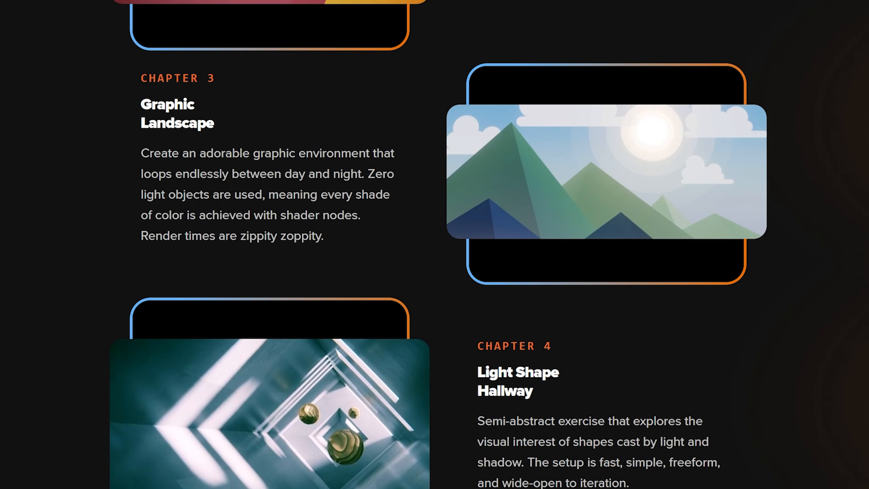
pyautogui.scroll(-3)
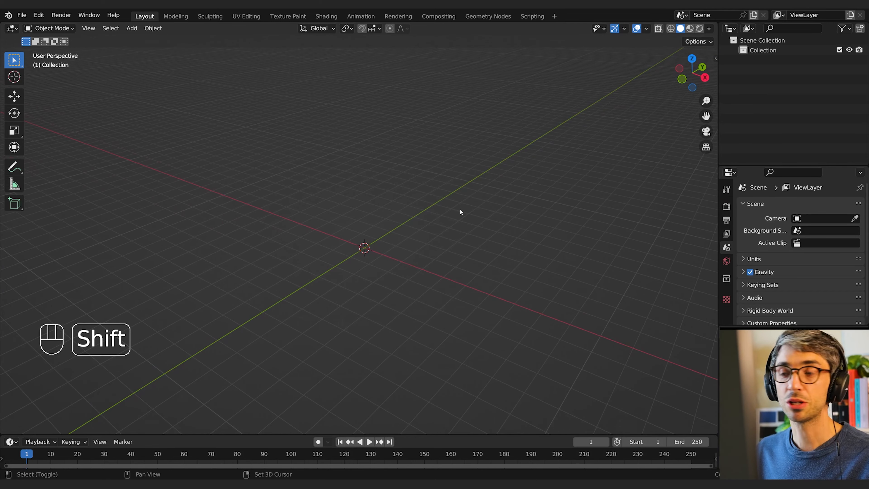
# Step: Add a camera, clear its rotation, turn it 90° on X and move it back and up
pyautogui.press('shift+a')
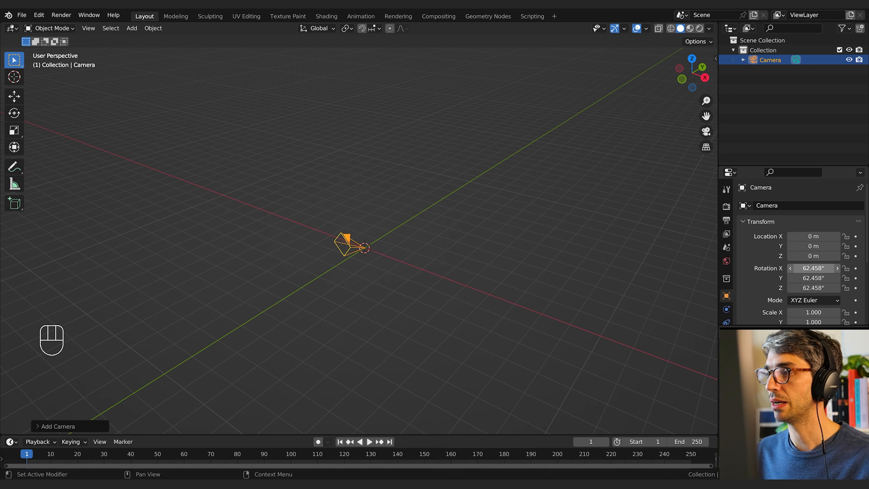
pyautogui.click(812, 268)
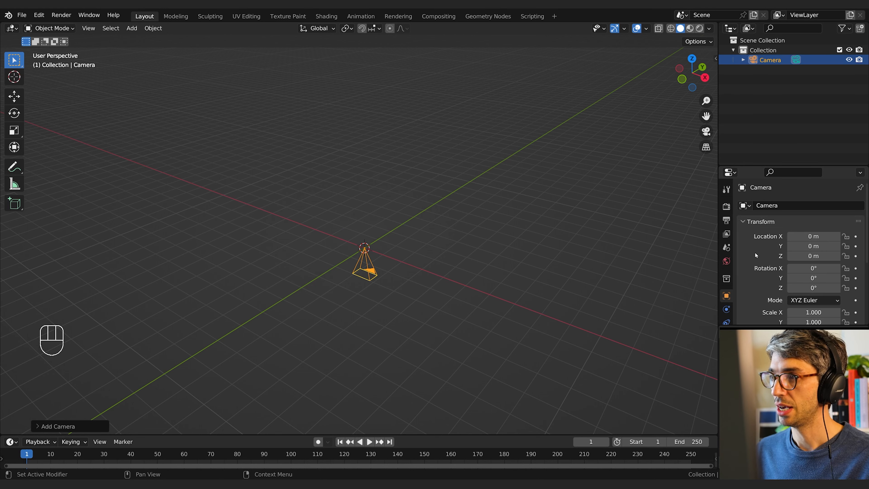
pyautogui.press('r')
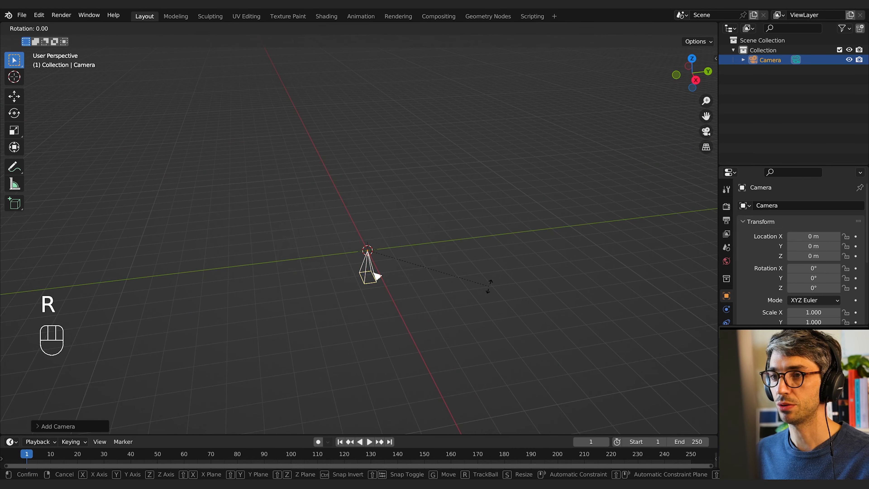
pyautogui.click(489, 288)
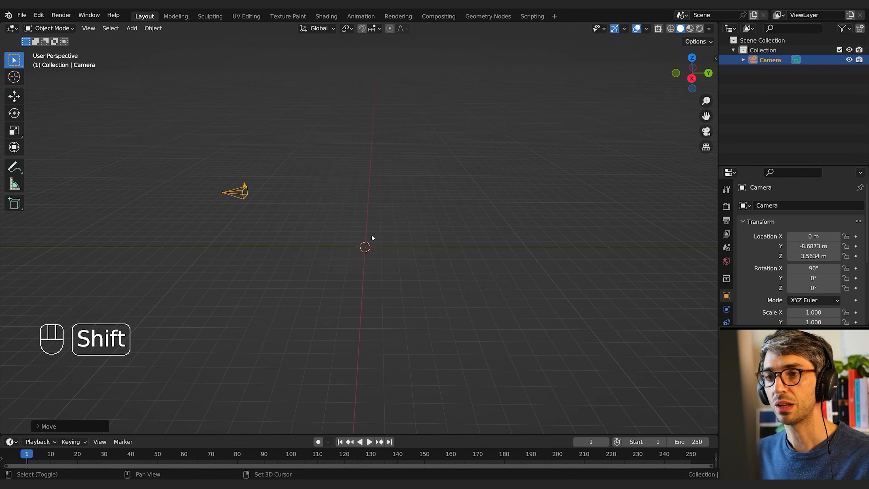
# Step: Add a cube and slide its vertices along X to give the block a slanted side
pyautogui.press('shift+a')
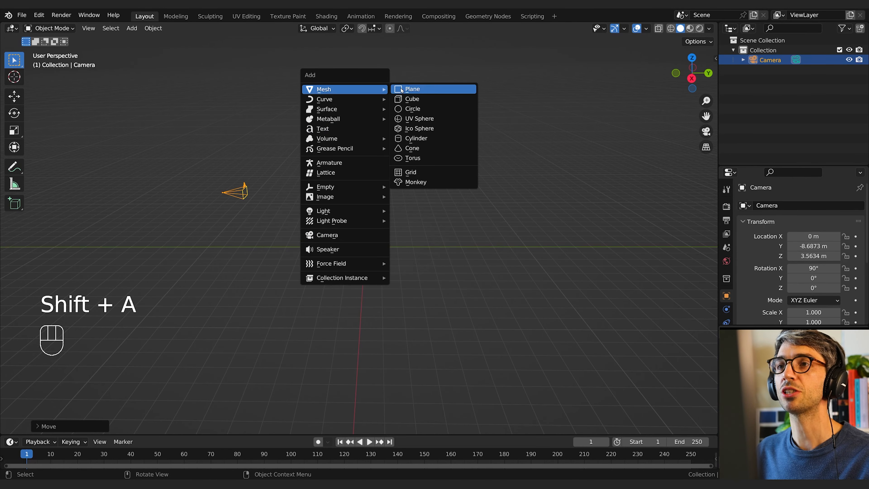
pyautogui.press('Tab')
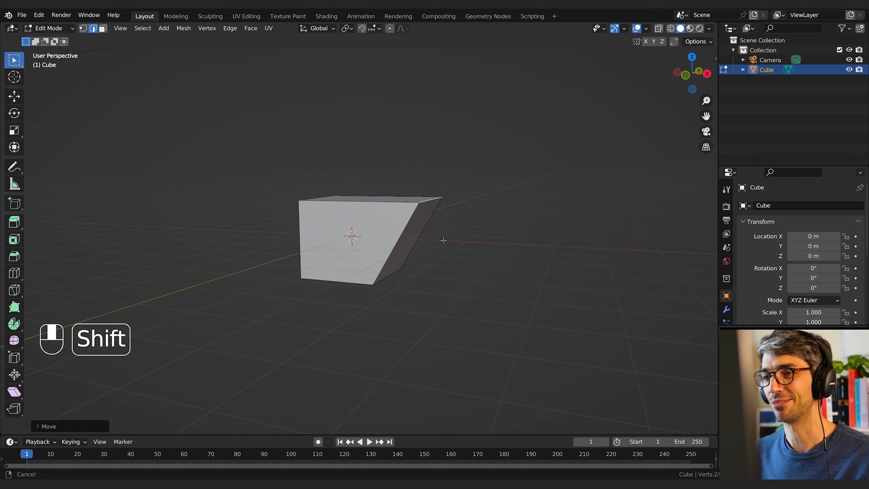
pyautogui.press('g')
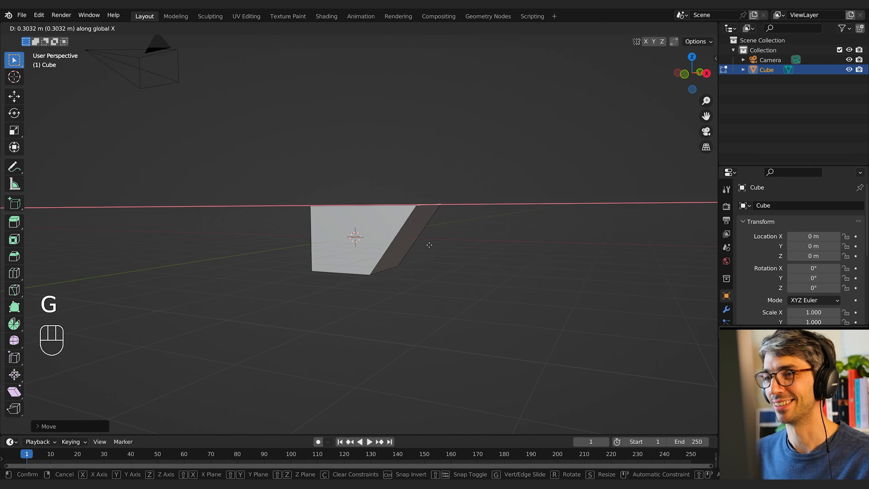
pyautogui.press('Tab')
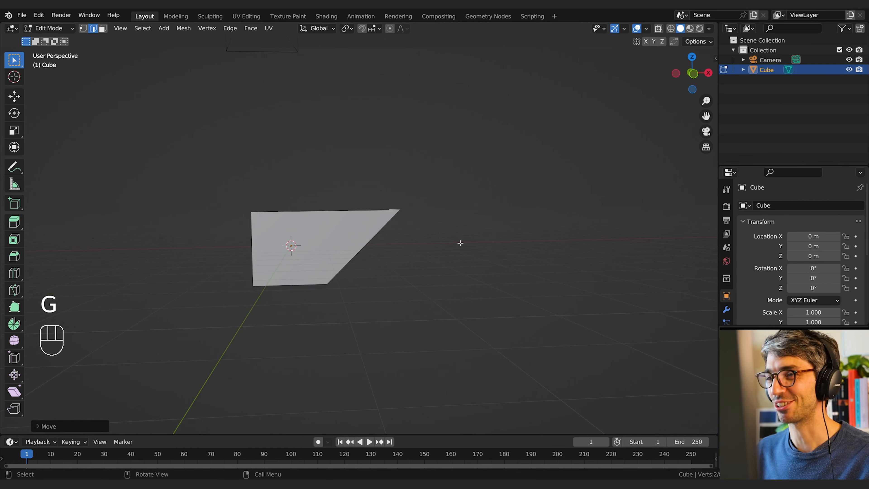
pyautogui.press('Tab')
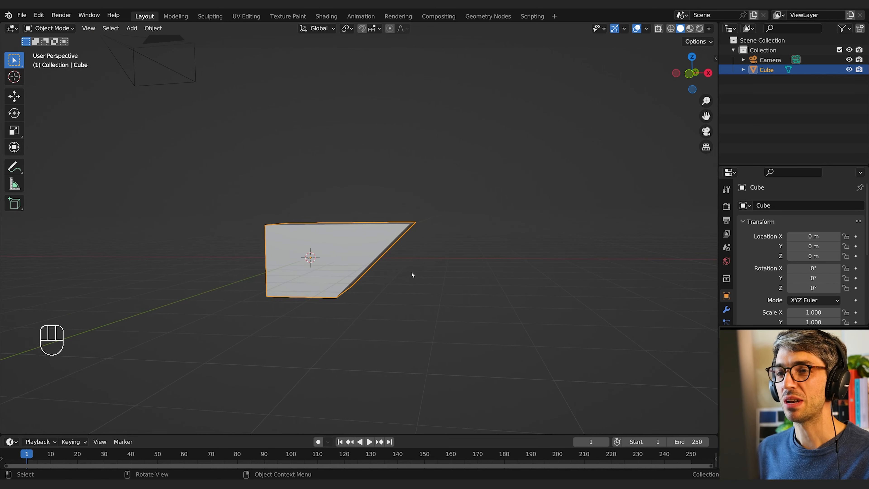
# Step: Raise the block about 1 m, shift it left and move its geometry away from the origin
pyautogui.press('g')
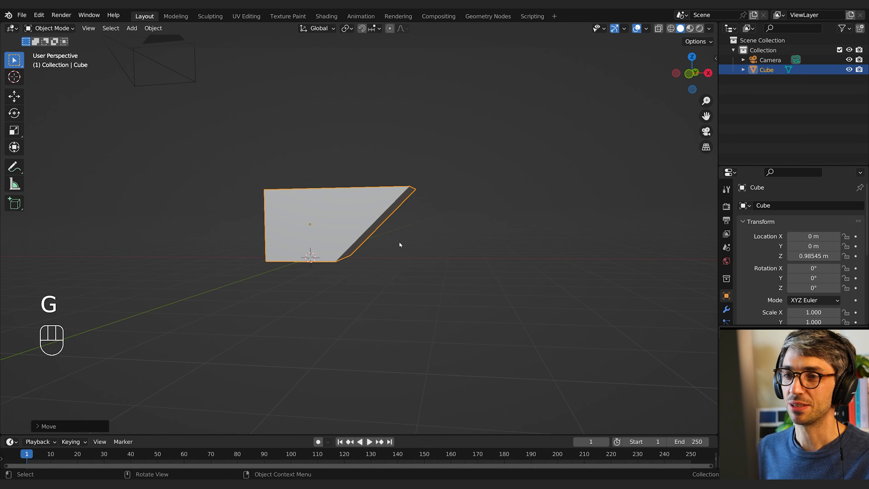
pyautogui.press('g')
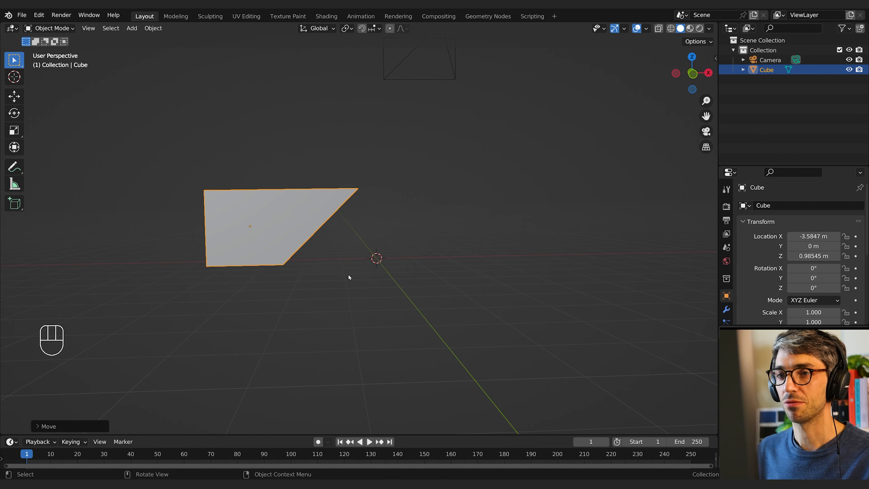
pyautogui.press('g')
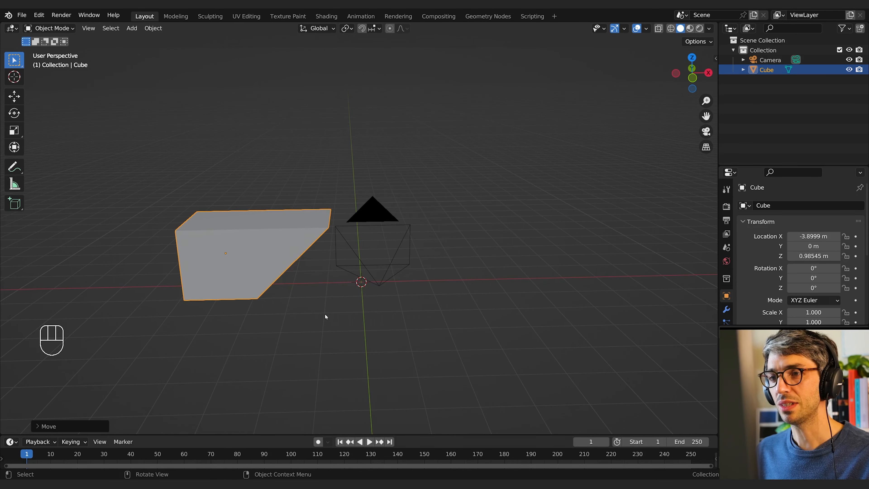
pyautogui.moveTo(261, 295)
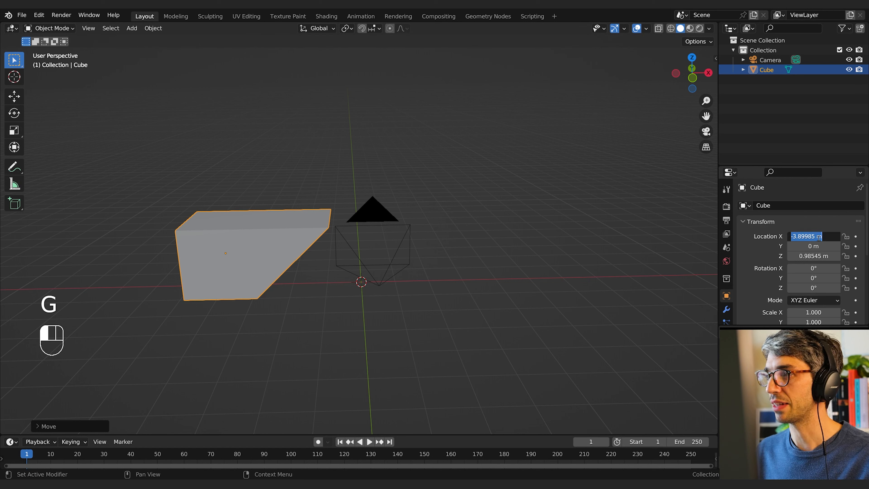
pyautogui.press('Tab')
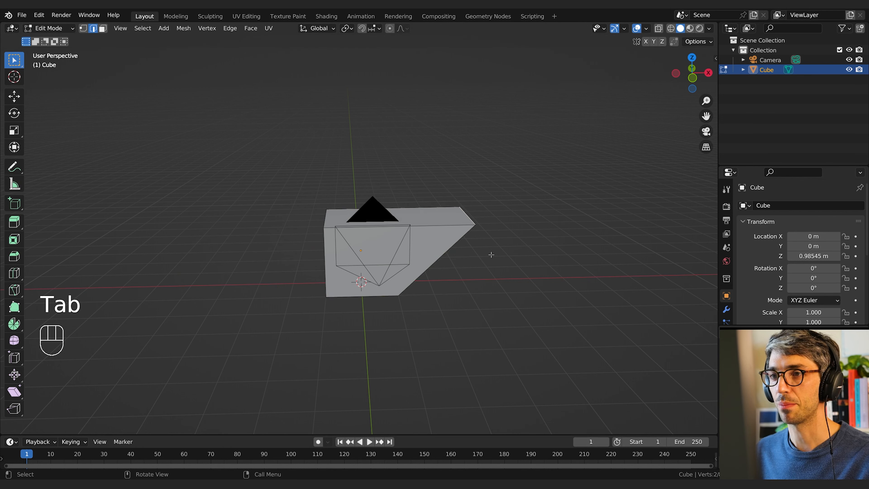
pyautogui.press('a')
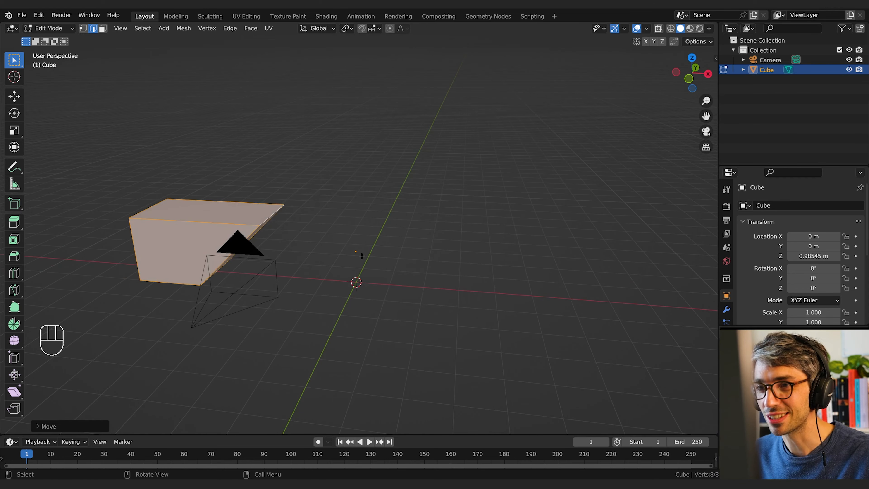
# Step: Mirror the block across X and move the geometry along X to narrow the gap between halves
pyautogui.press('Tab')
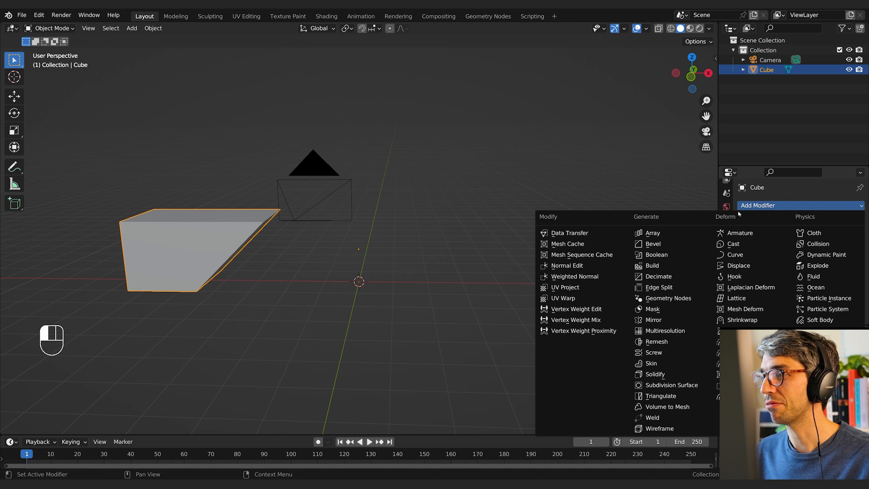
pyautogui.moveTo(654, 320)
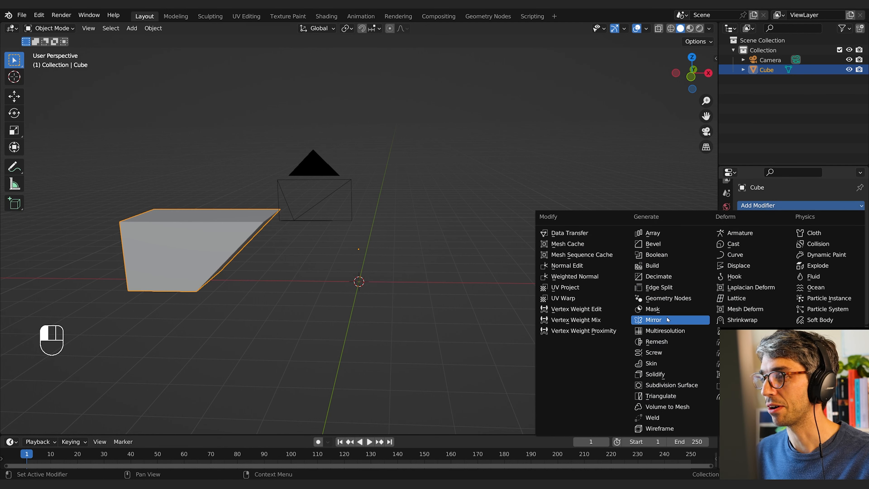
pyautogui.click(654, 320)
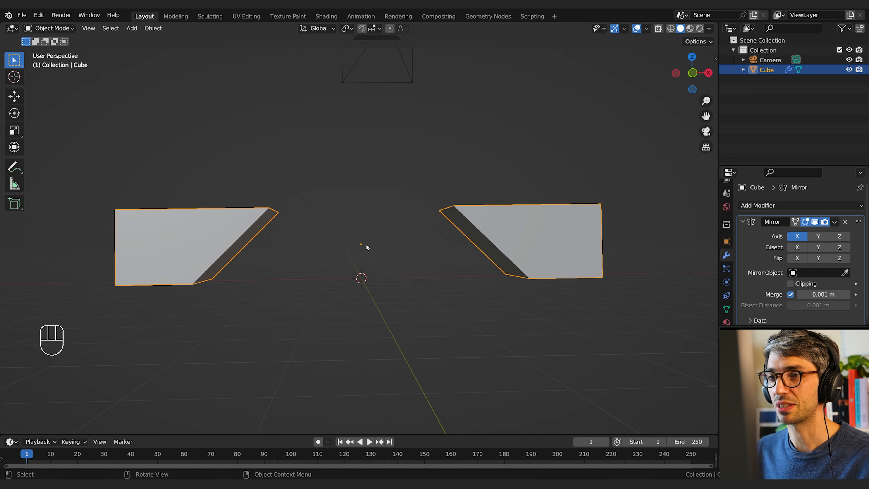
pyautogui.press('Tab')
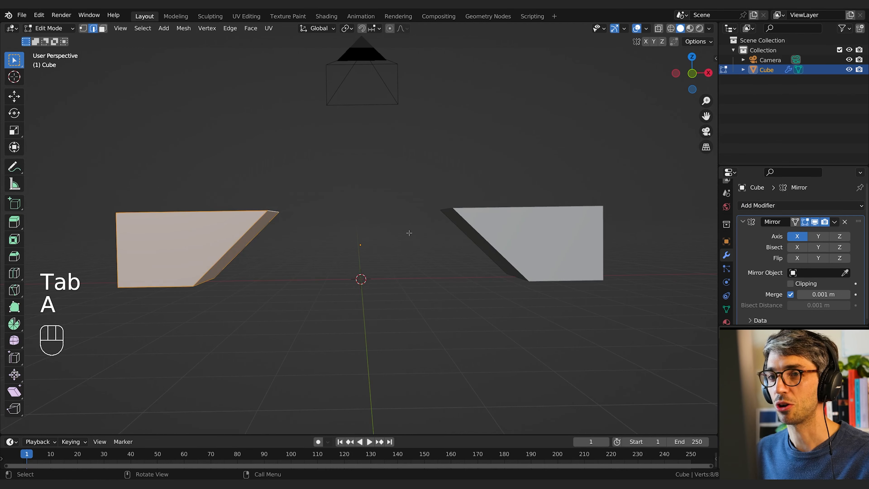
pyautogui.press('g')
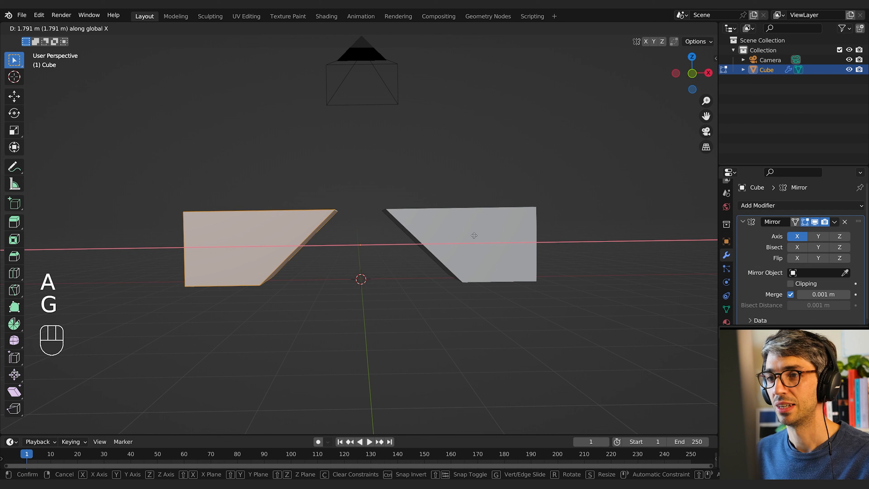
pyautogui.press('Tab')
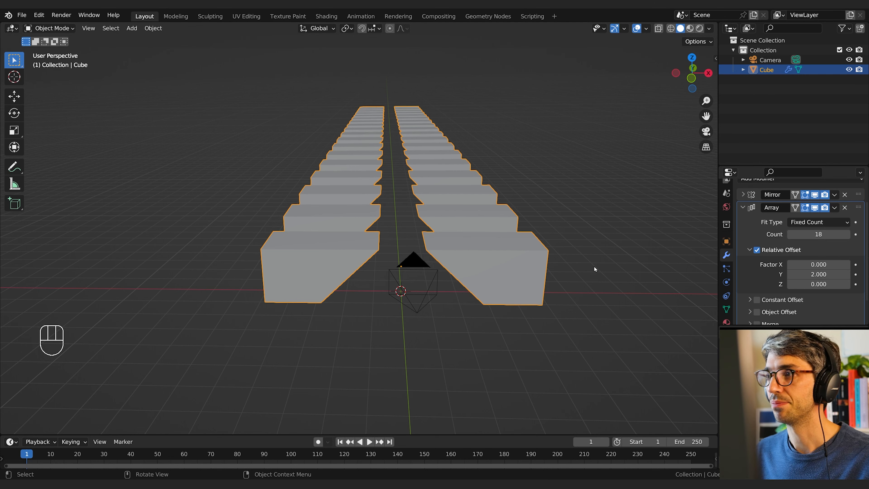
# Step: Raise the Array modifier Count to 20 and view the hallway through the camera
pyautogui.moveTo(814, 233); pyautogui.dragTo(837, 234)
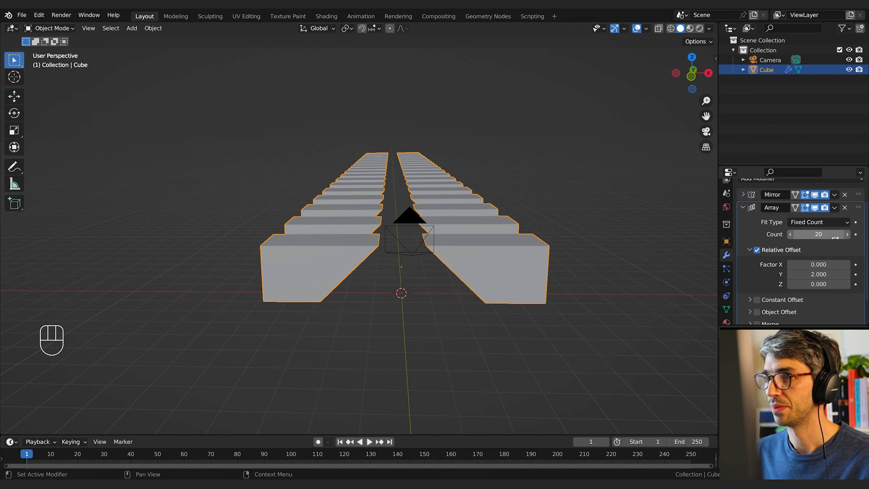
pyautogui.press('KP_0')
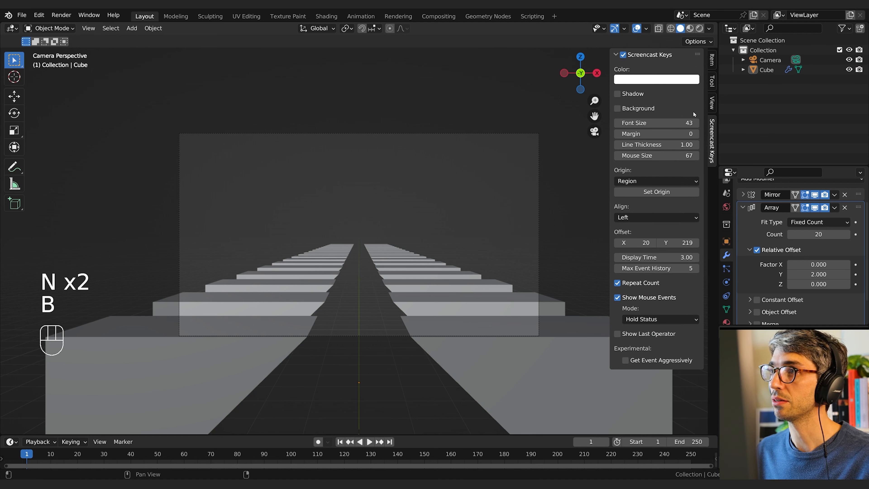
# Step: Enable Lock Camera to View and navigate the camera inside the hallway
pyautogui.click(711, 104)
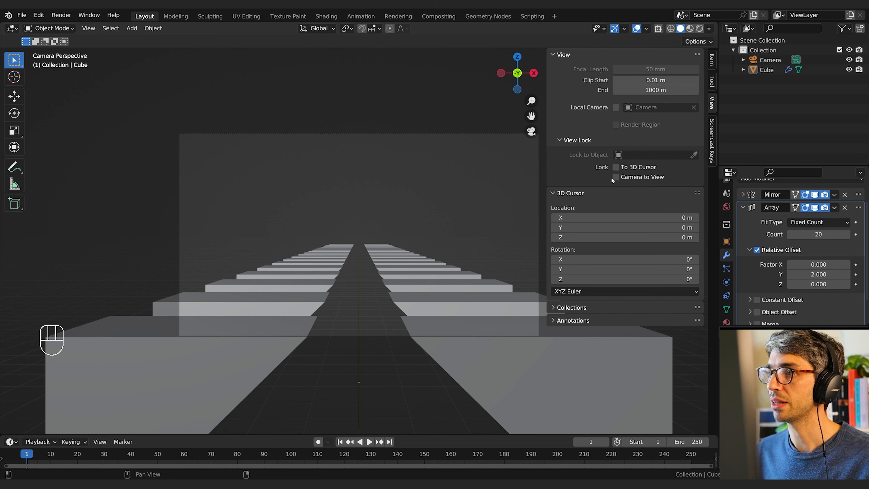
pyautogui.click(616, 177)
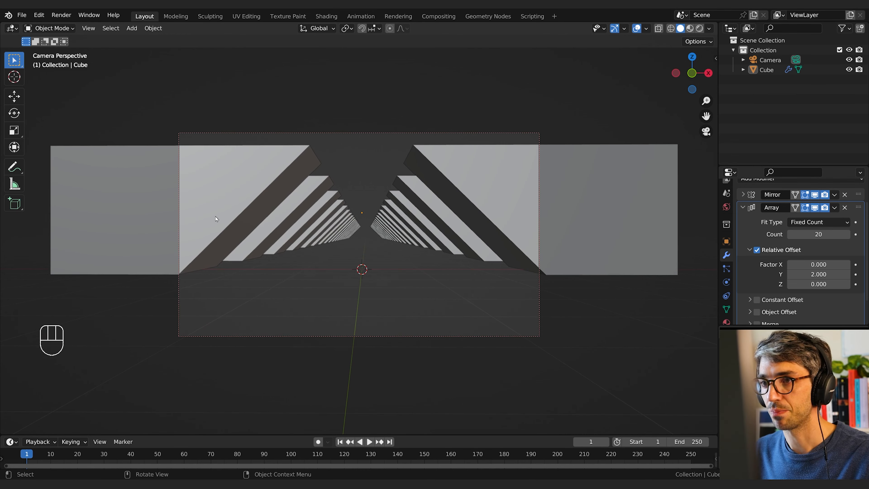
pyautogui.click(725, 241)
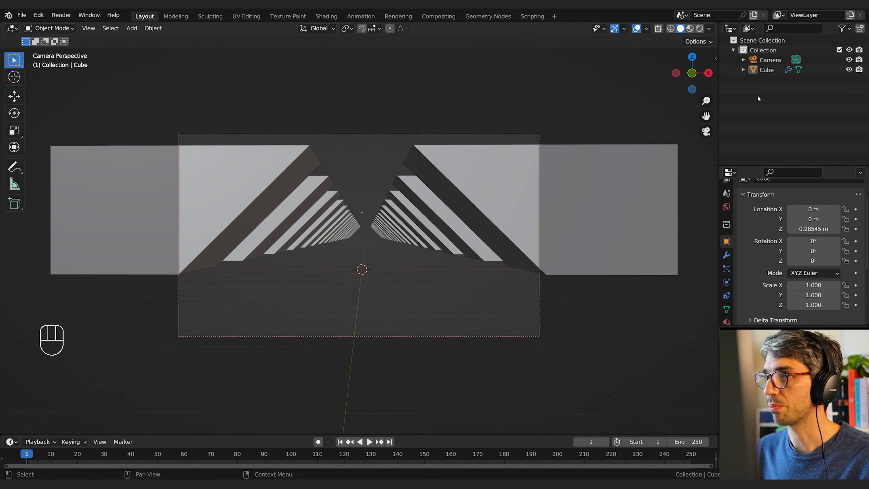
# Step: Select the camera and set Rotation X 90°, Y and Z 0°, Location Z 0.67 m
pyautogui.click(770, 60)
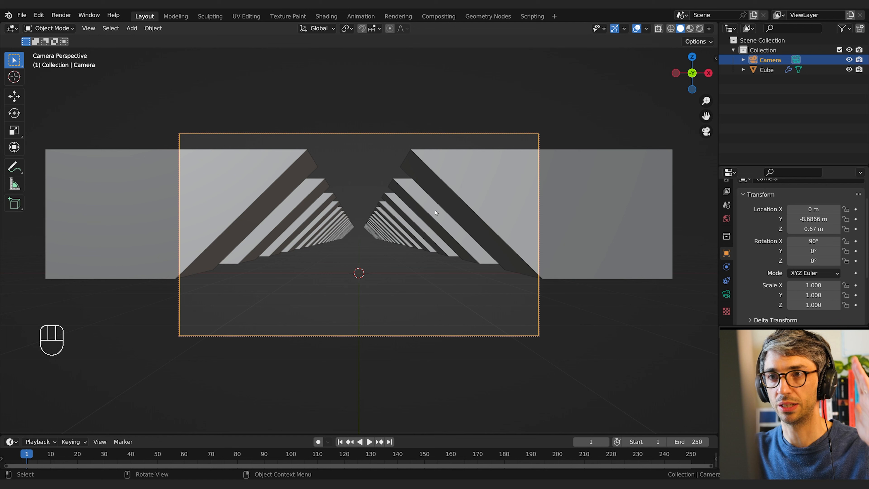
# Step: Set the camera's Passepartout to 1.000 in Viewport Display
pyautogui.click(726, 280)
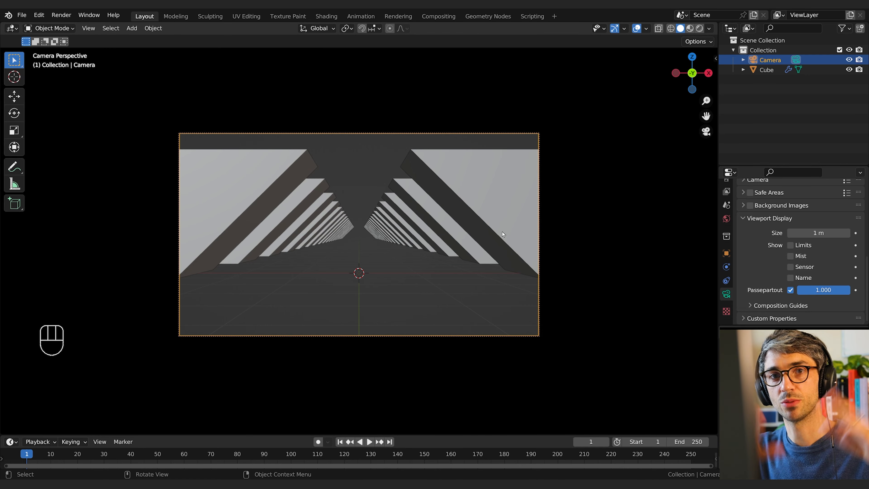
pyautogui.moveTo(435, 213)
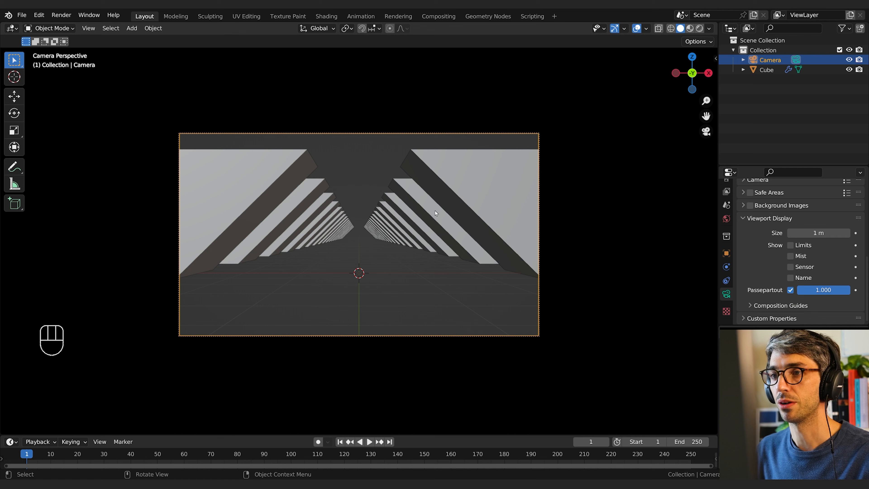
# Step: Add a floor plane stretched along Y, then duplicate it about 1.9 m up as a ceiling
pyautogui.press('shift+a')
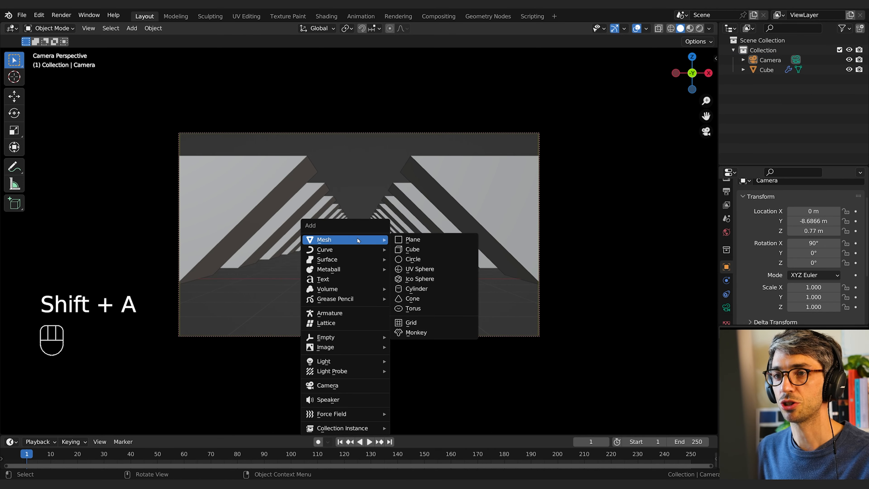
pyautogui.click(413, 239)
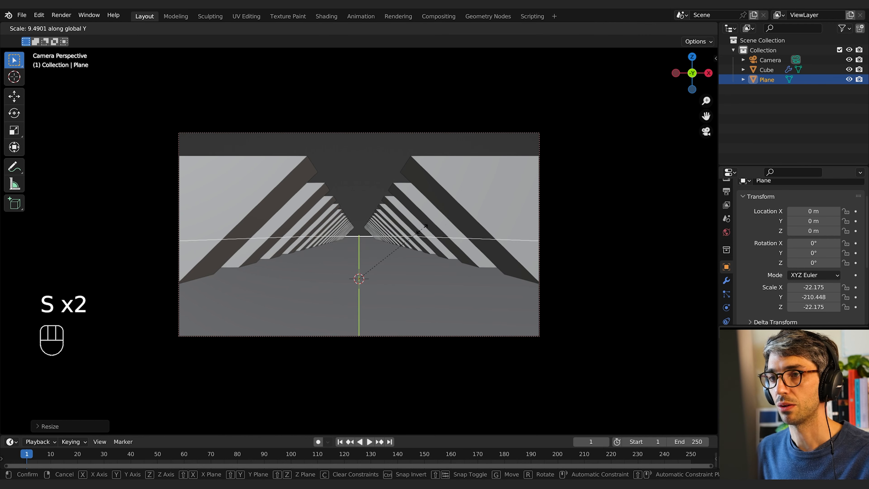
pyautogui.click(403, 283)
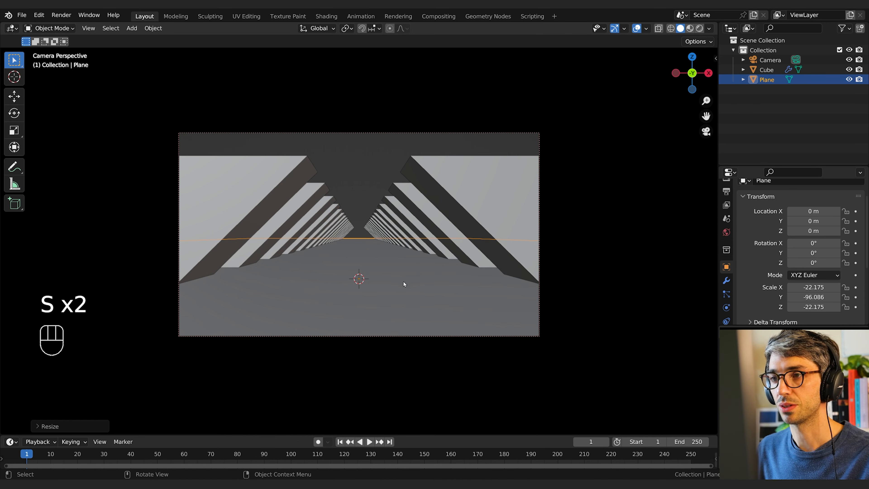
pyautogui.press('g')
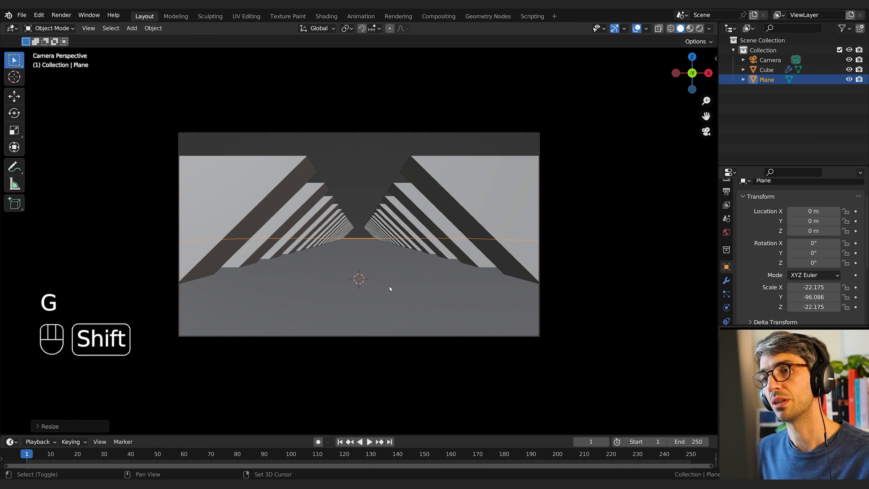
pyautogui.press('shift+d')
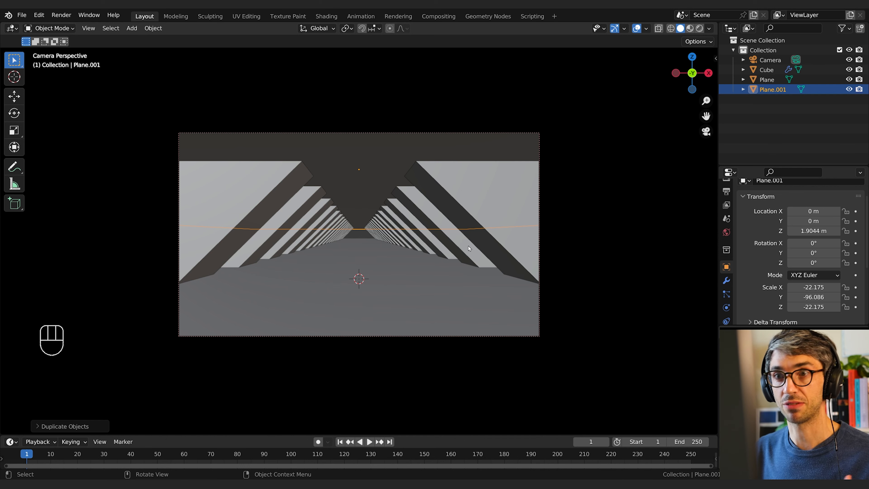
pyautogui.moveTo(417, 186)
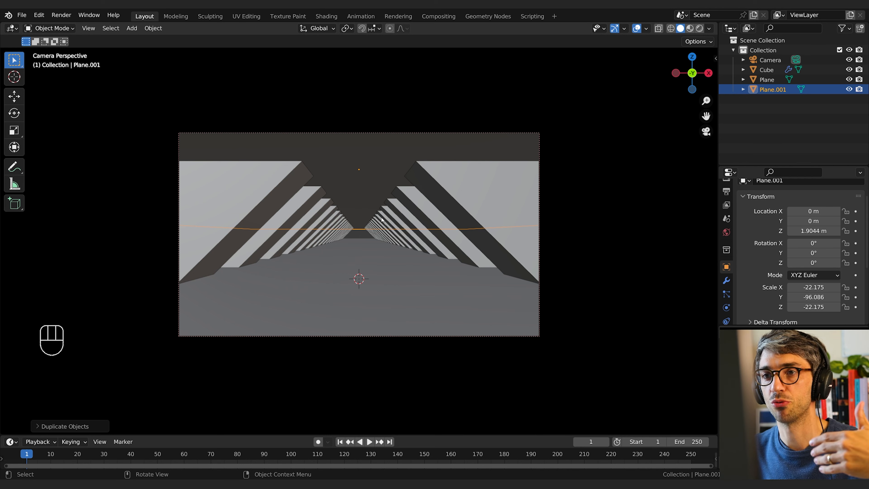
pyautogui.moveTo(348, 227)
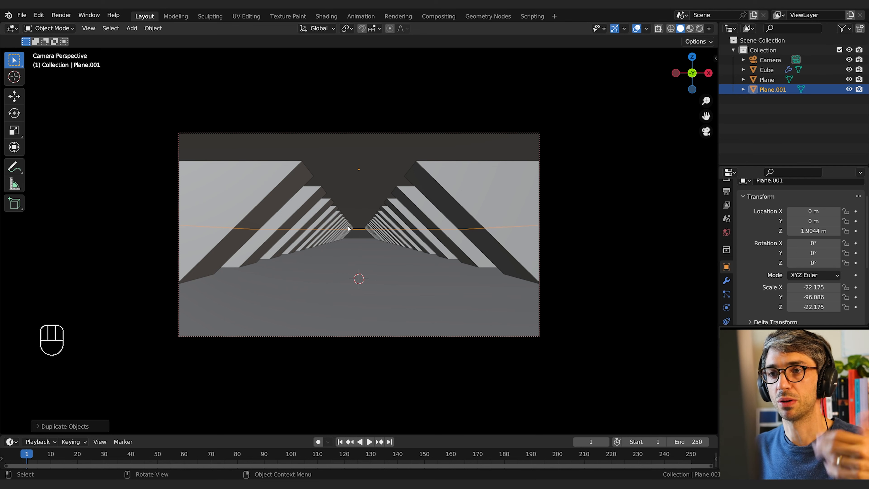
pyautogui.moveTo(491, 220)
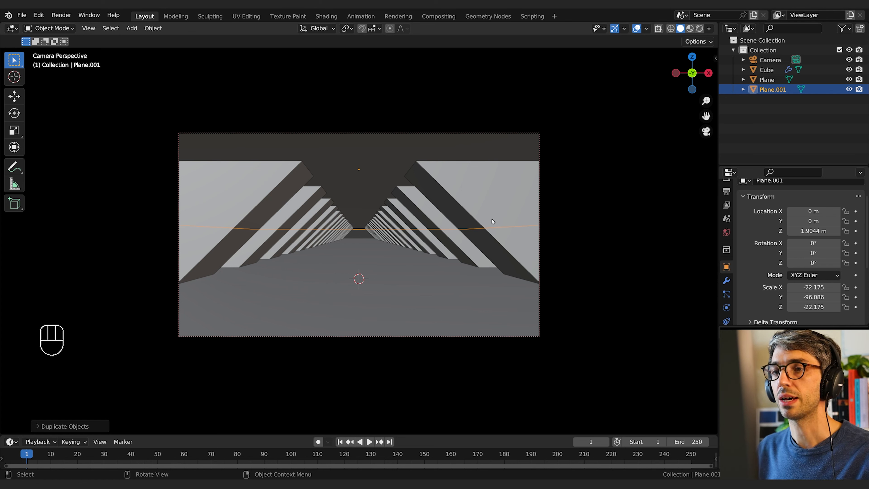
# Step: Disable Lock Camera to View, add a cube and move its geometry along the hallway as an end block
pyautogui.press('N')
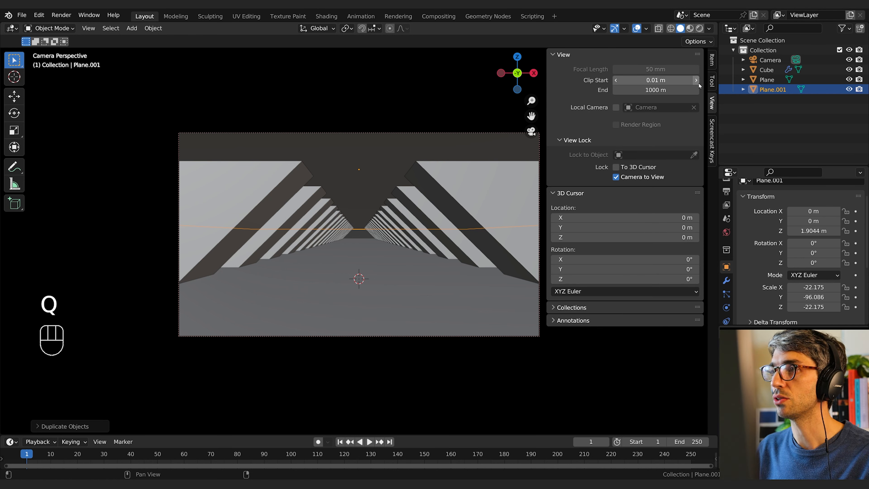
pyautogui.click(615, 177)
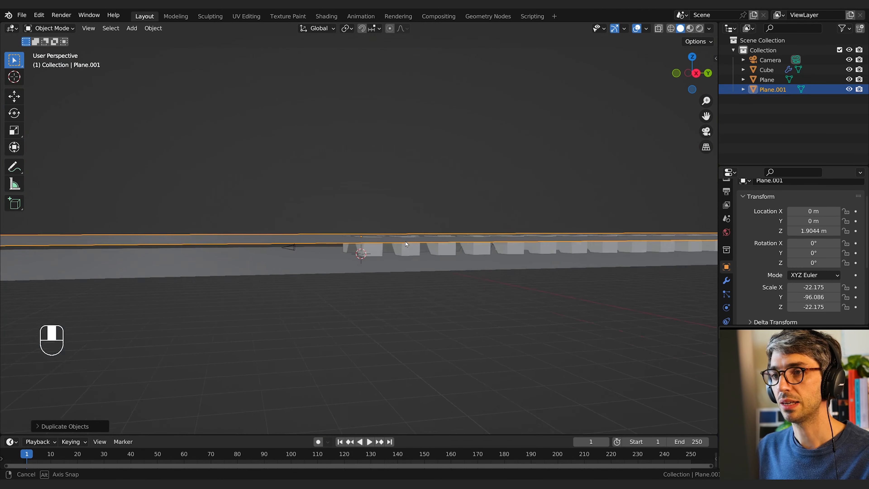
pyautogui.press('shift+a')
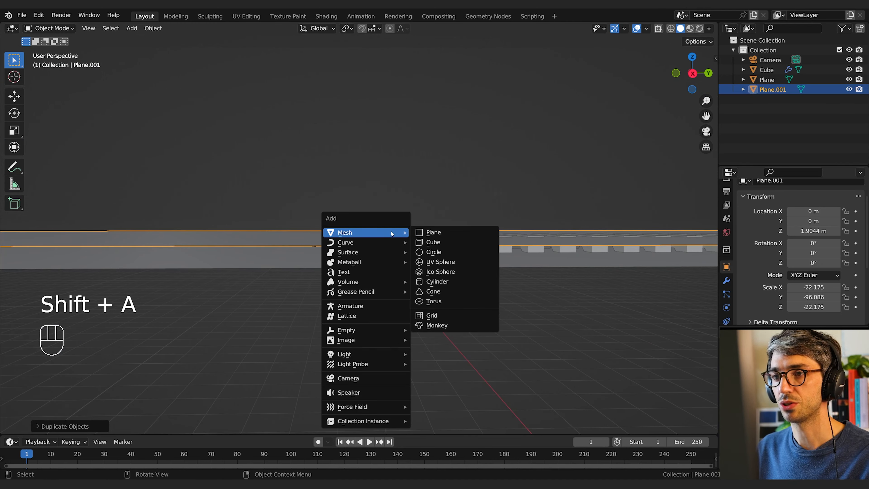
pyautogui.click(432, 242)
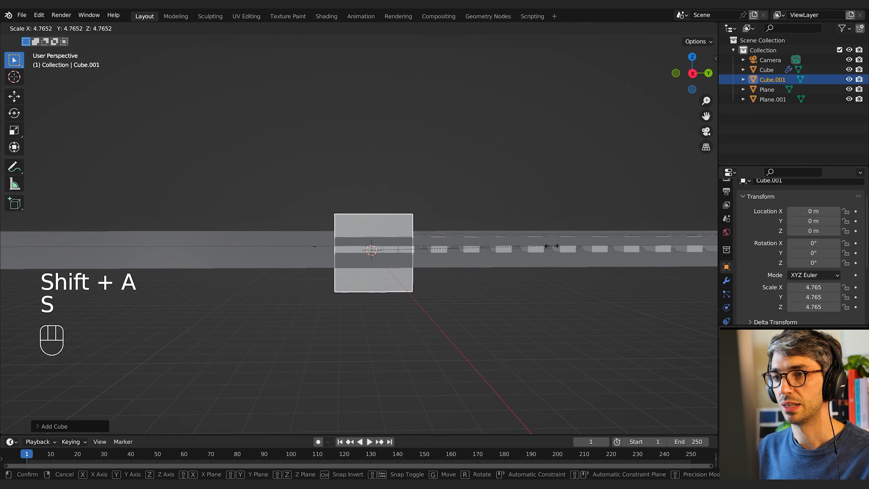
pyautogui.press('Tab')
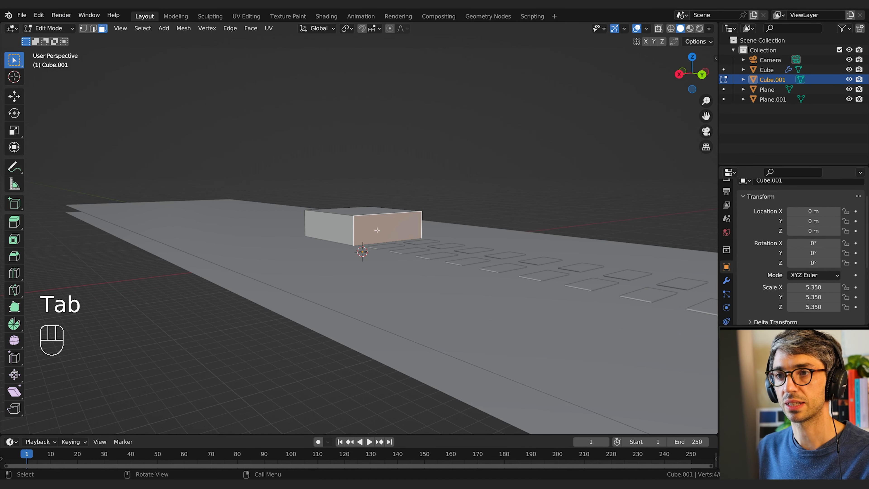
pyautogui.press('x')
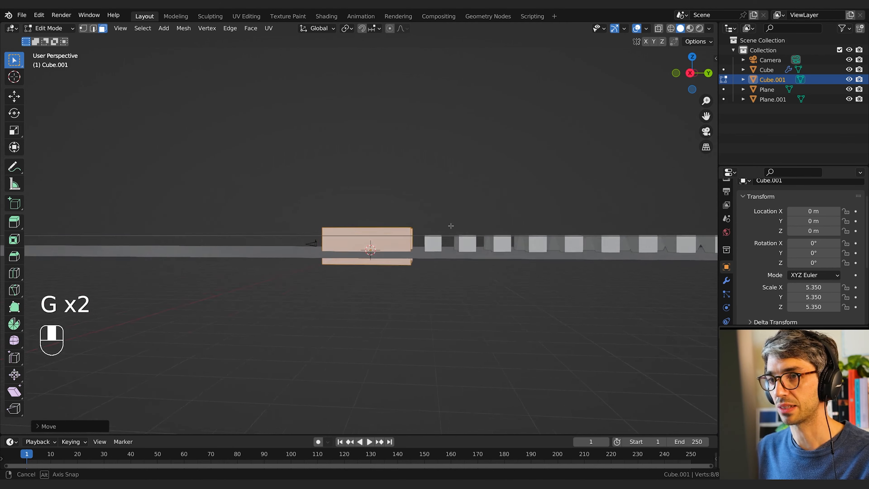
pyautogui.press('Tab')
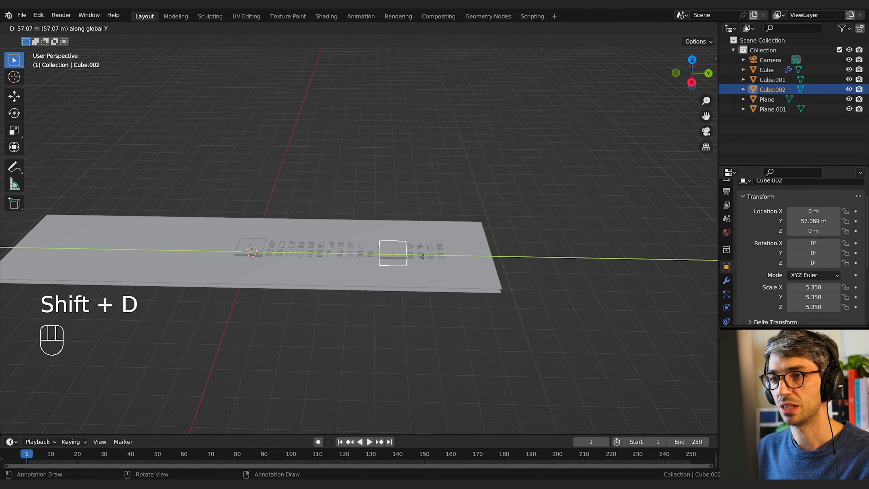
# Step: Duplicate the block to Y 110.91 m turned 180° on Z, and orbit to check down the hallway
pyautogui.press('r')
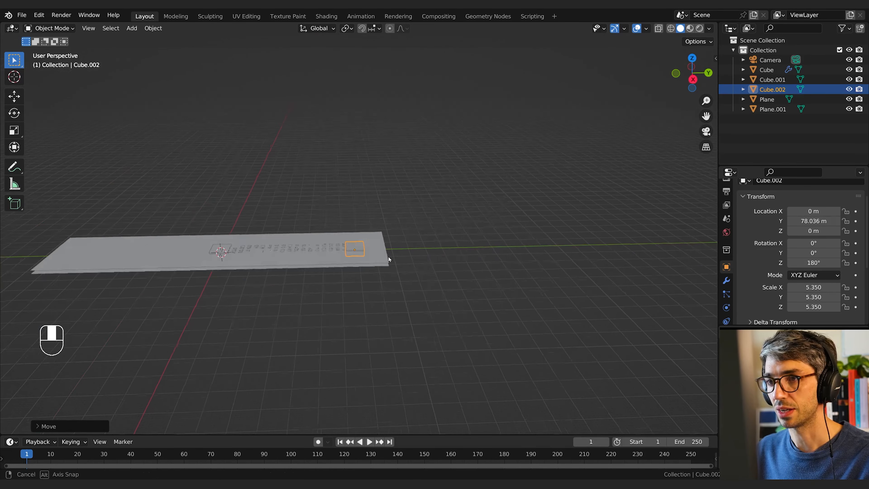
pyautogui.press('s')
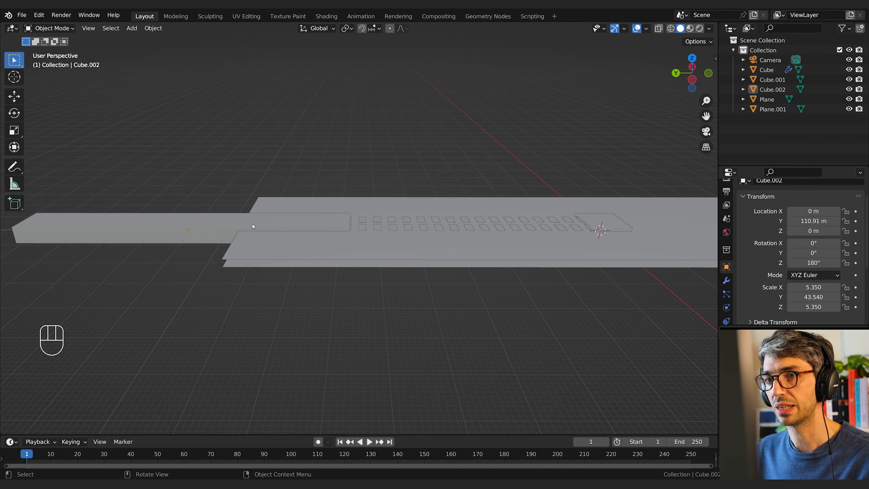
pyautogui.moveTo(433, 238)
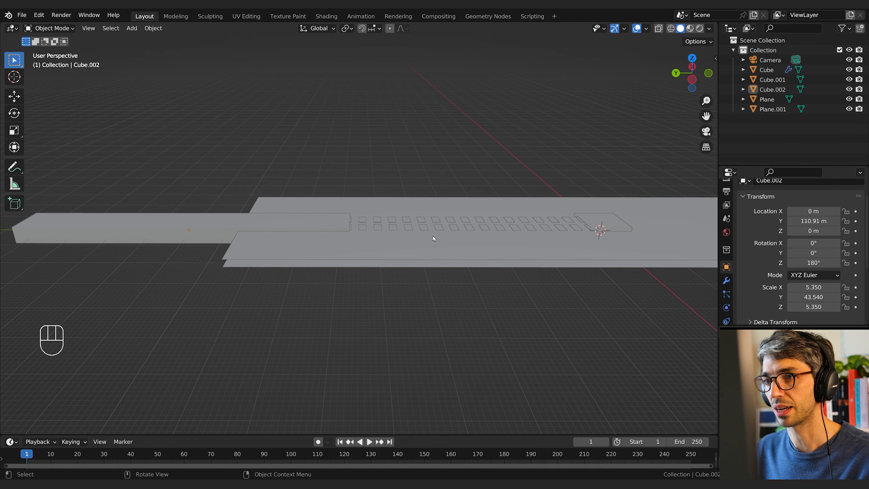
pyautogui.moveTo(434, 238); pyautogui.dragTo(509, 317)
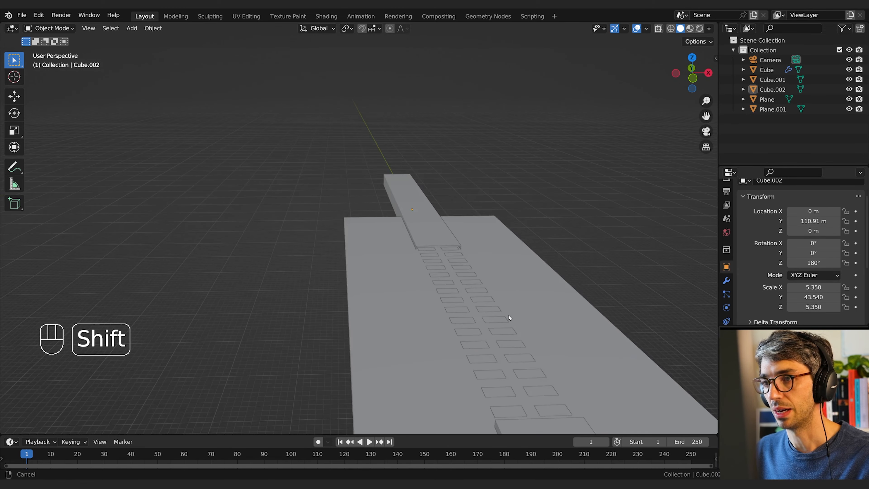
pyautogui.moveTo(498, 304); pyautogui.dragTo(432, 250)
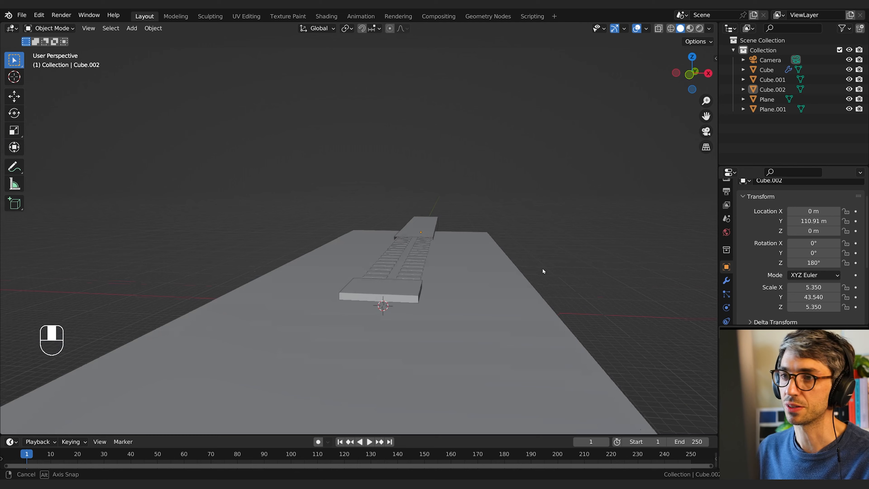
# Step: Move Cube.001 back along the hallway and view the pillared tunnel through the camera in rendered shading
pyautogui.press('KP_0')
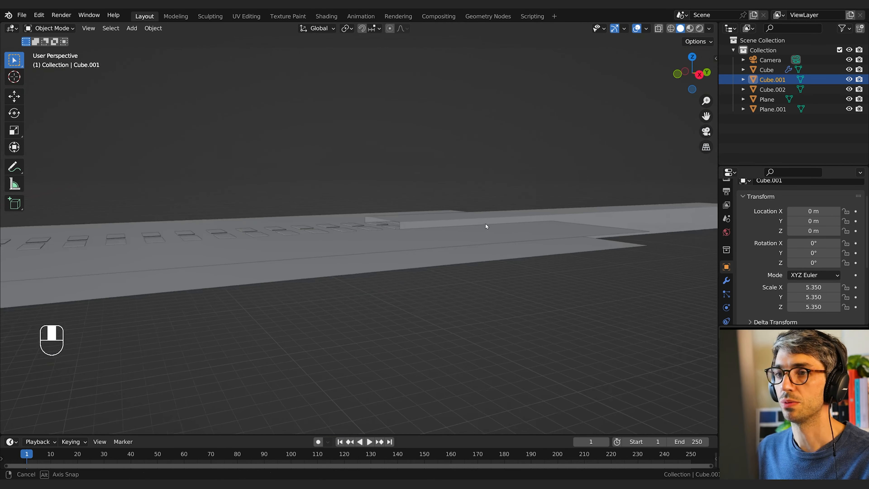
pyautogui.press('g')
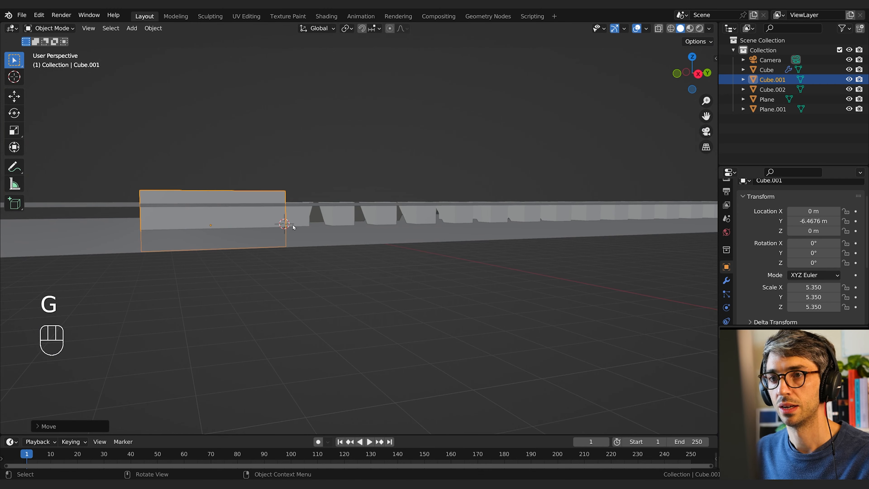
pyautogui.press('KP_0')
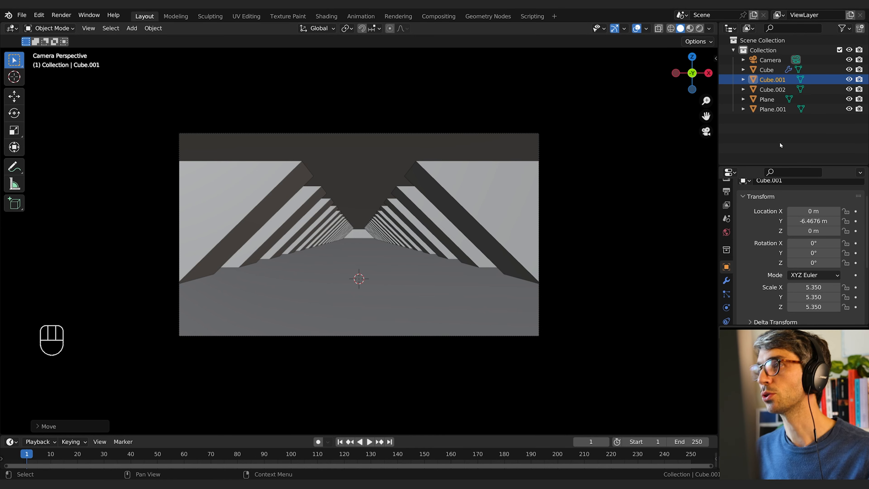
pyautogui.click(725, 232)
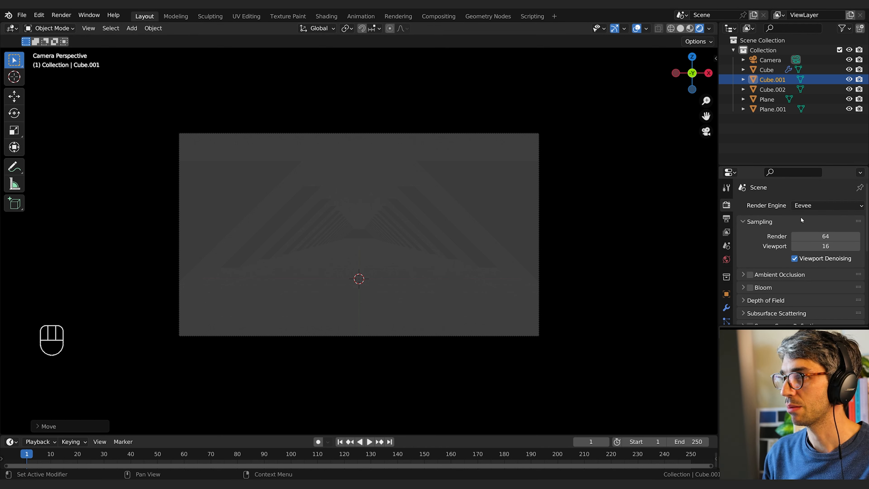
# Step: Set the render engine to Cycles on GPU Compute with viewport denoising enabled
pyautogui.click(825, 205)
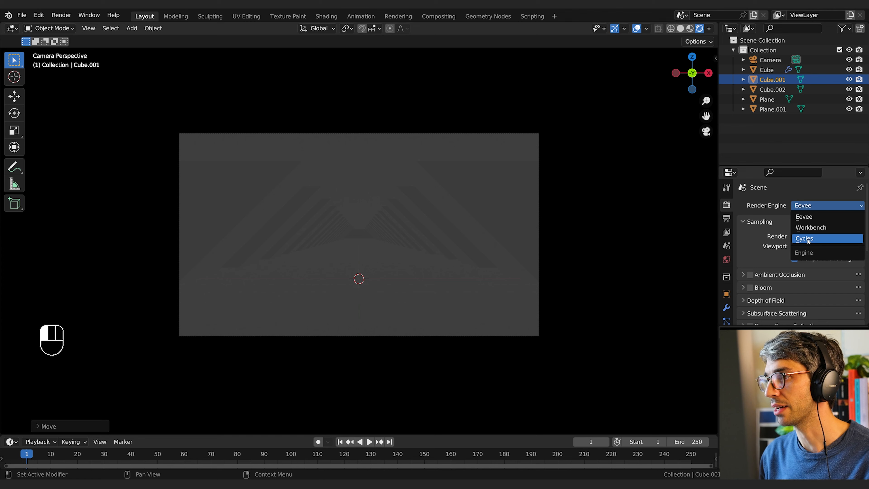
pyautogui.click(804, 237)
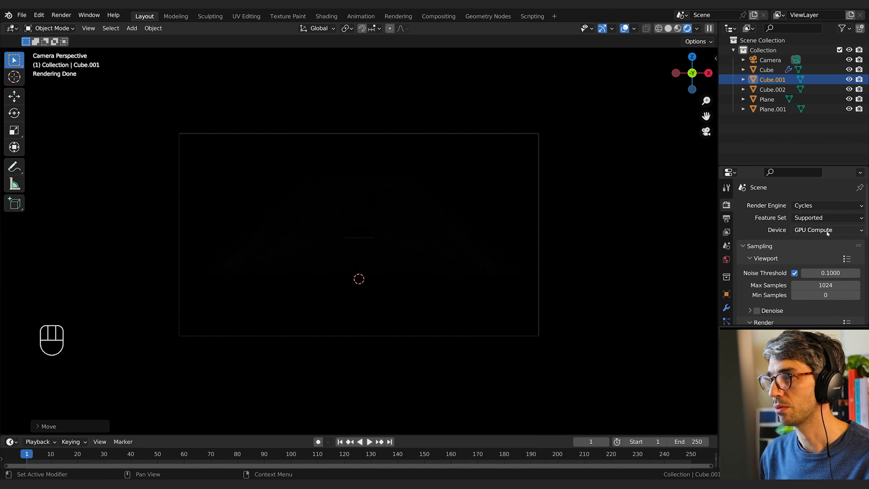
pyautogui.click(726, 260)
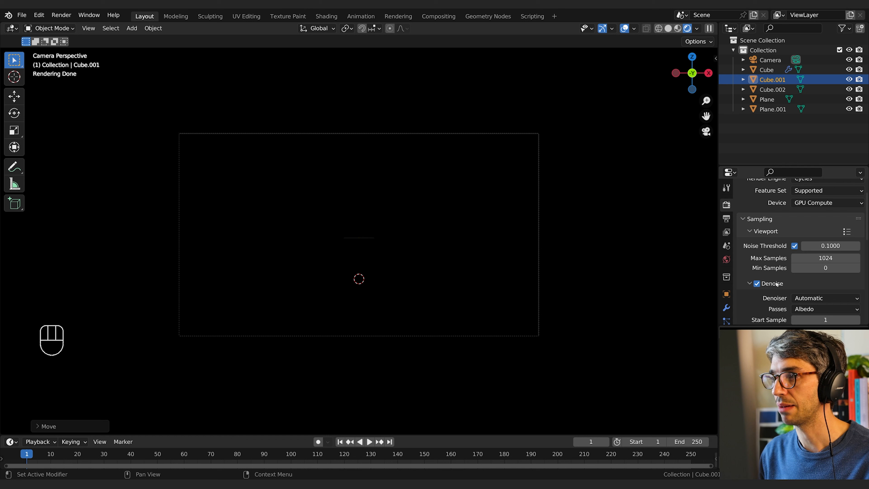
pyautogui.click(750, 283)
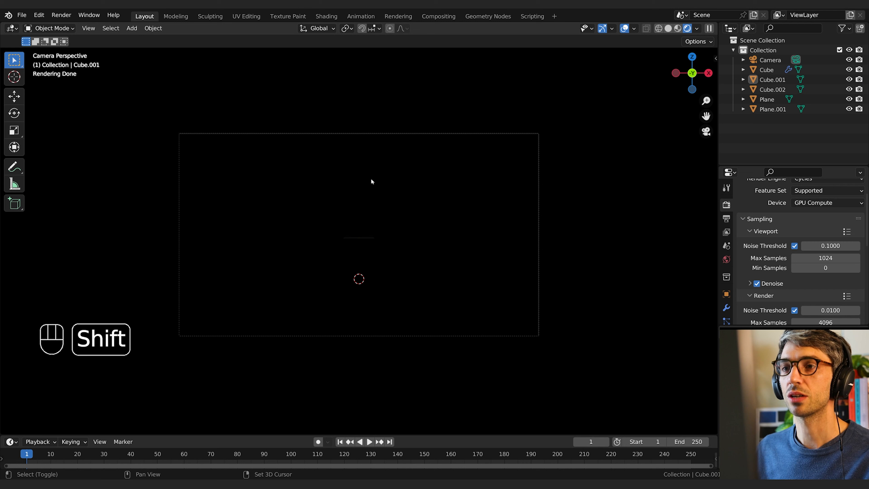
# Step: Add a Sun light and begin rotating it to shine into the hallway
pyautogui.press('shift+a')
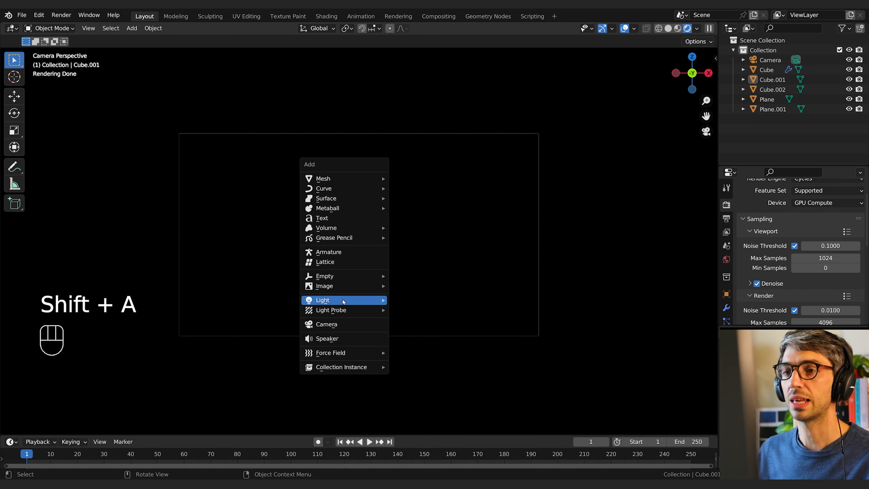
pyautogui.click(322, 300)
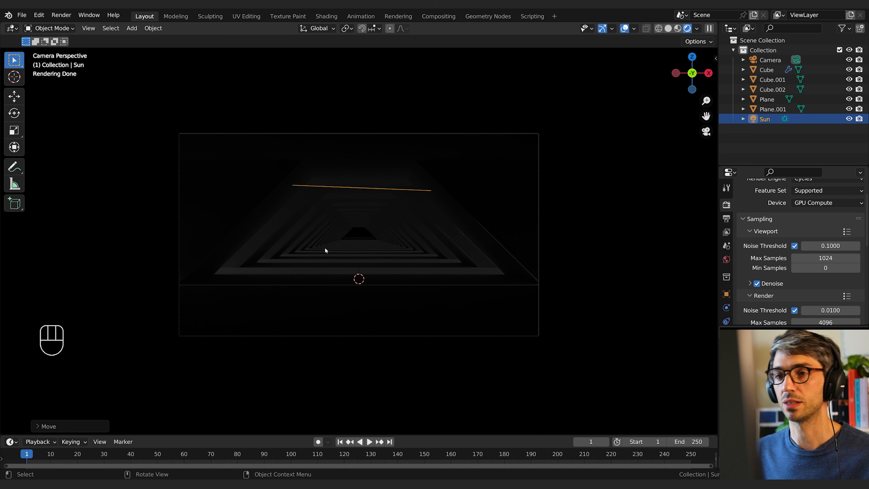
pyautogui.press('r')
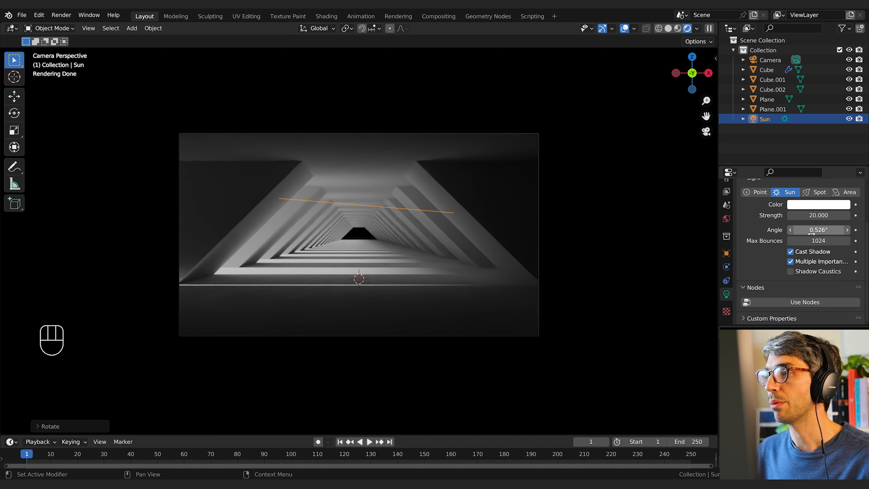
# Step: Sharpen the Sun's shadows with a 0.2° angle and check its transform values
pyautogui.moveTo(818, 229); pyautogui.dragTo(797, 230)
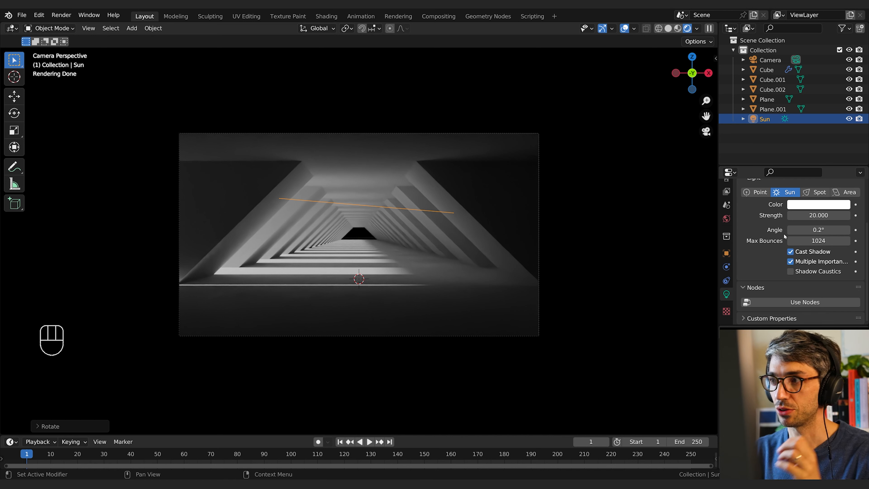
pyautogui.click(726, 253)
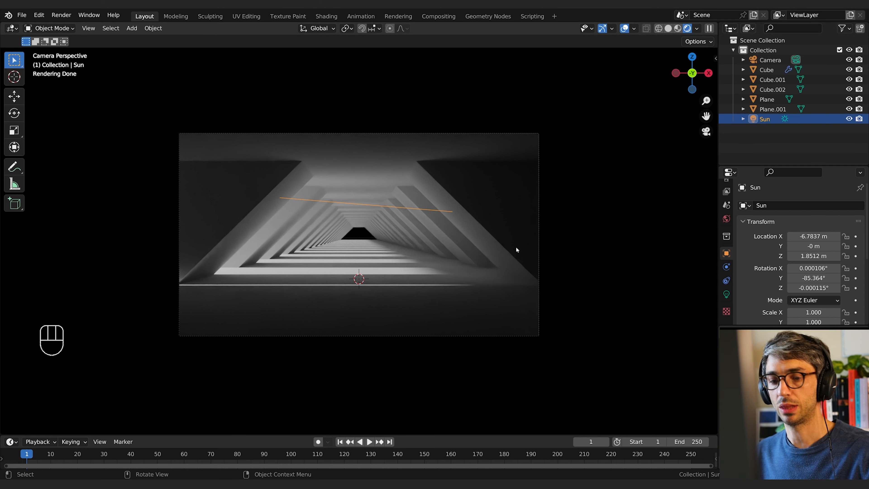
pyautogui.press('r')
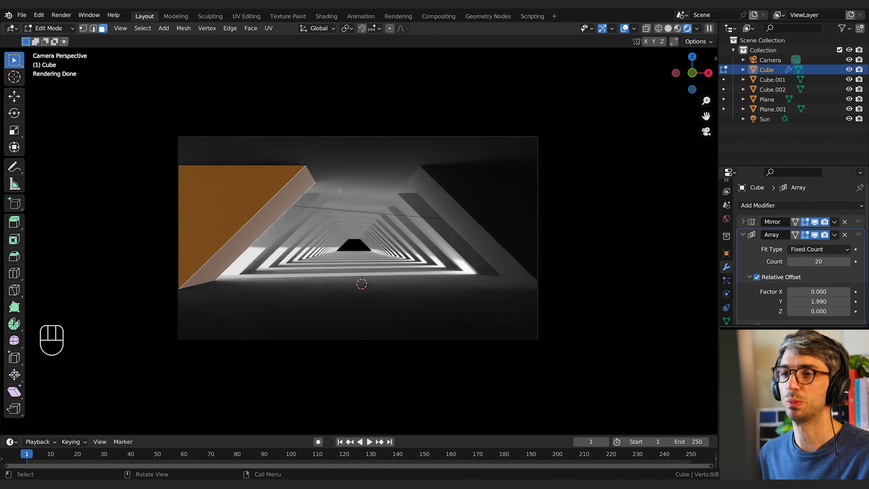
# Step: Slim the pillar cross-section, adjust the array spacing, and stretch Plane.001 along the hallway length
pyautogui.press('s')
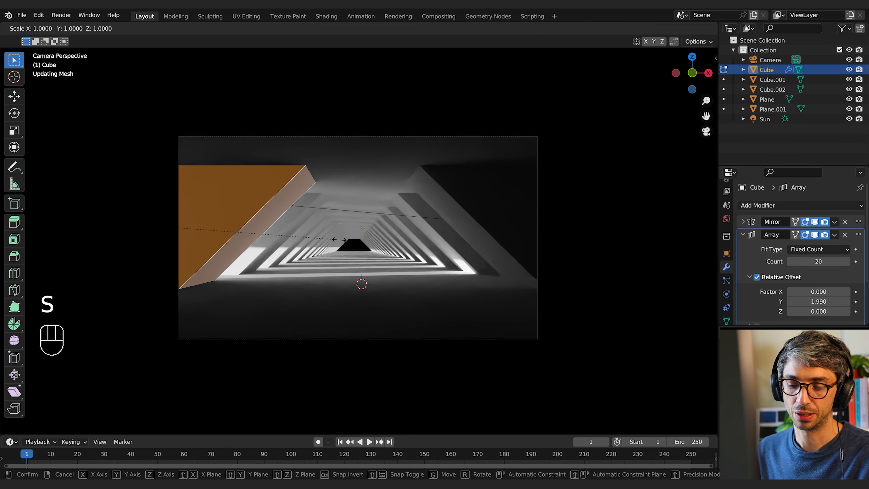
pyautogui.press('Tab')
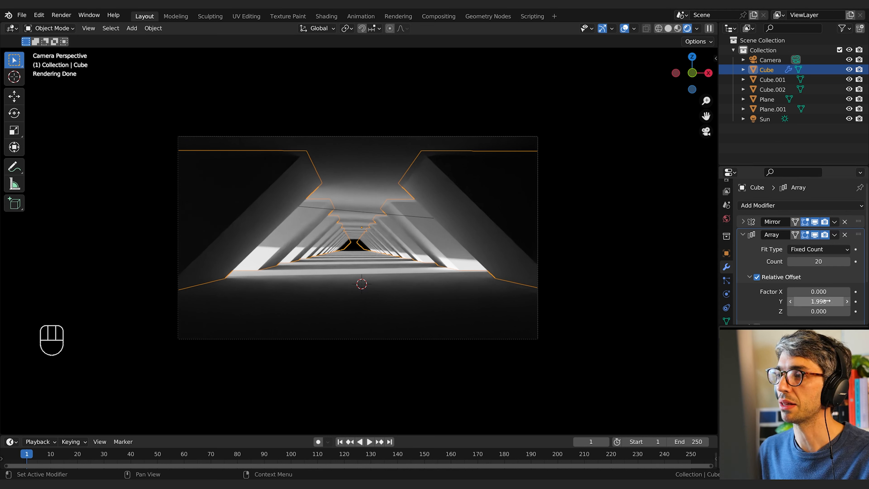
pyautogui.moveTo(817, 301); pyautogui.dragTo(818, 301)
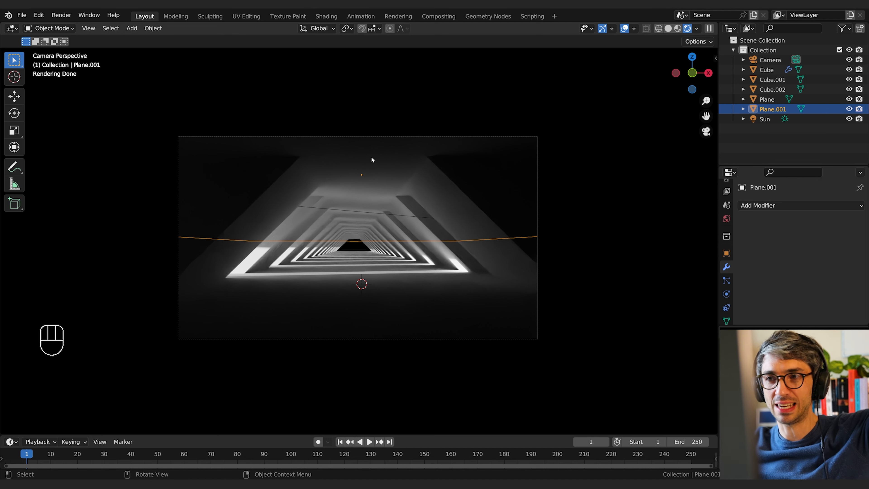
pyautogui.moveTo(517, 195)
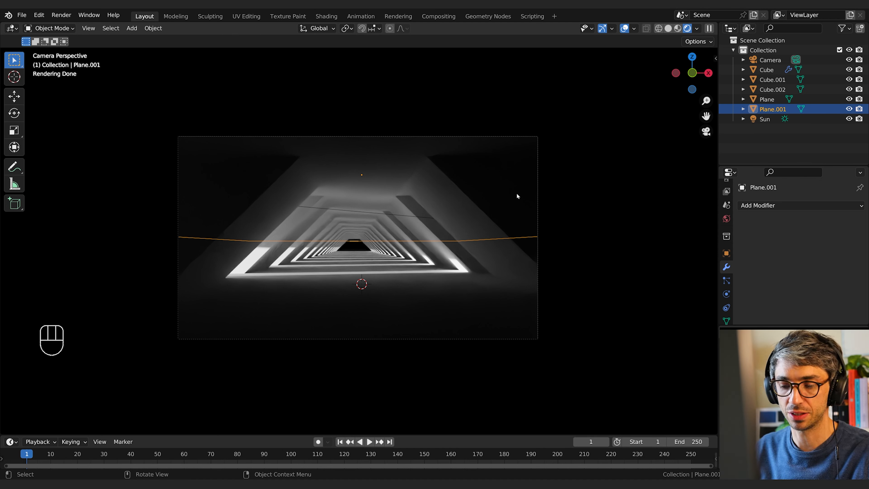
pyautogui.press('s')
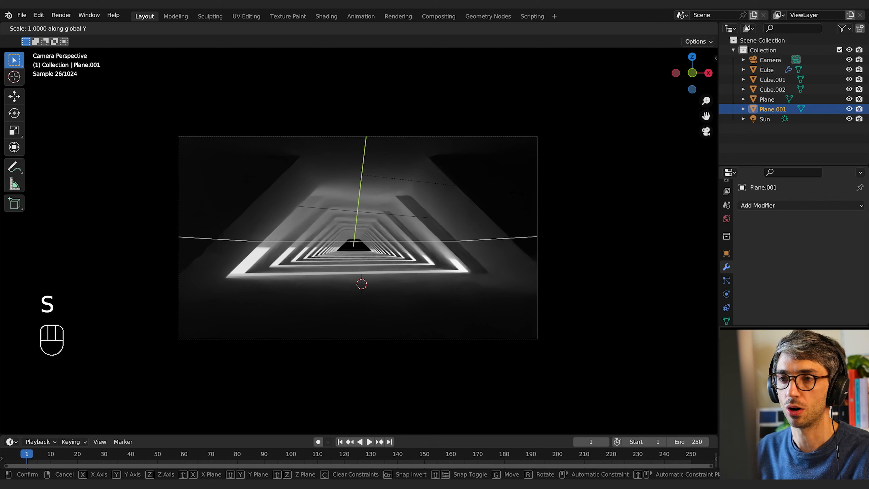
pyautogui.press('x')
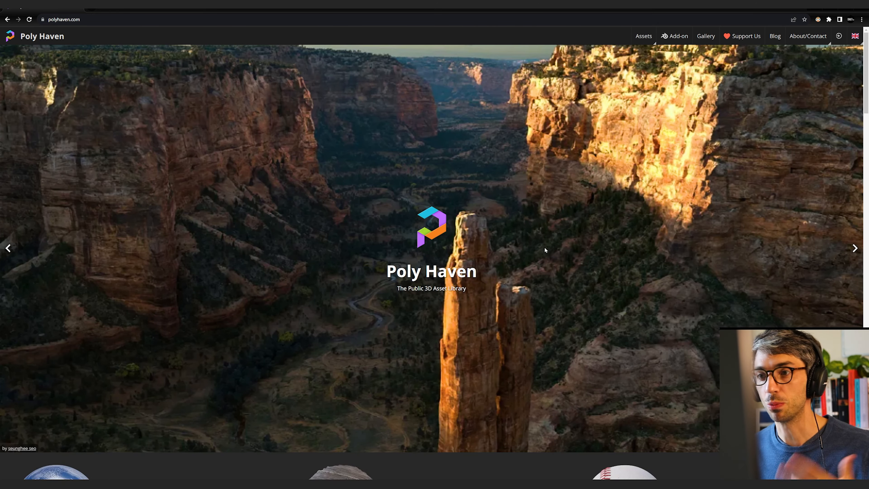
# Step: Browse Poly Haven's Plaster/Concrete textures and inspect a concrete material
pyautogui.scroll(-3)
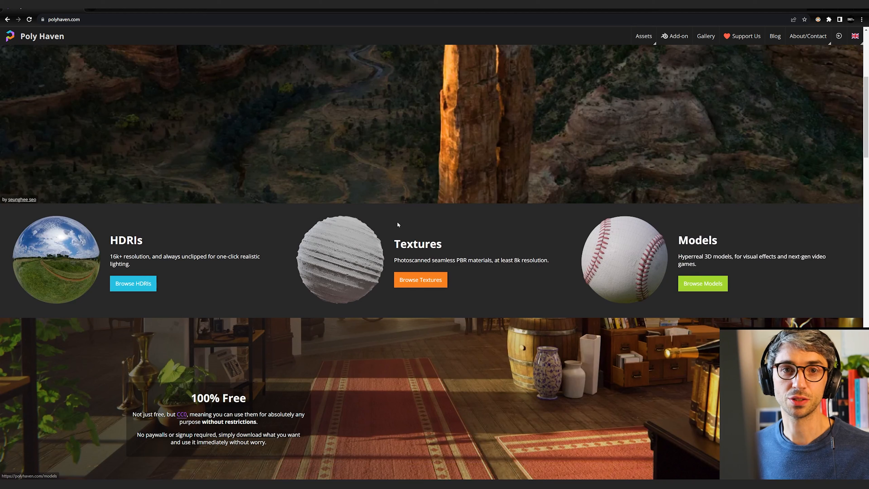
pyautogui.click(420, 279)
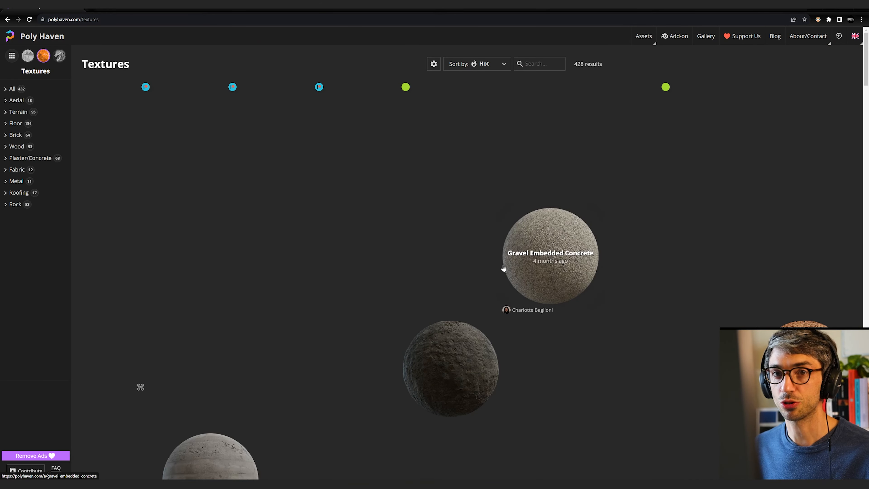
pyautogui.click(31, 158)
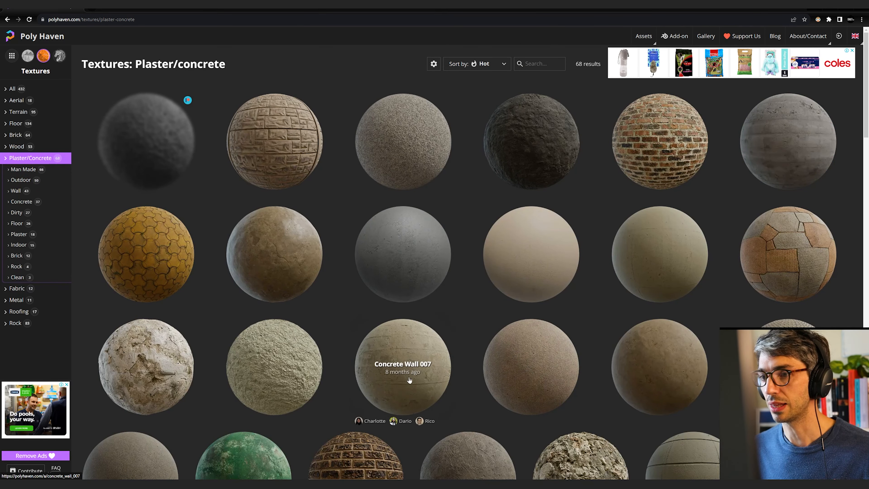
pyautogui.click(403, 364)
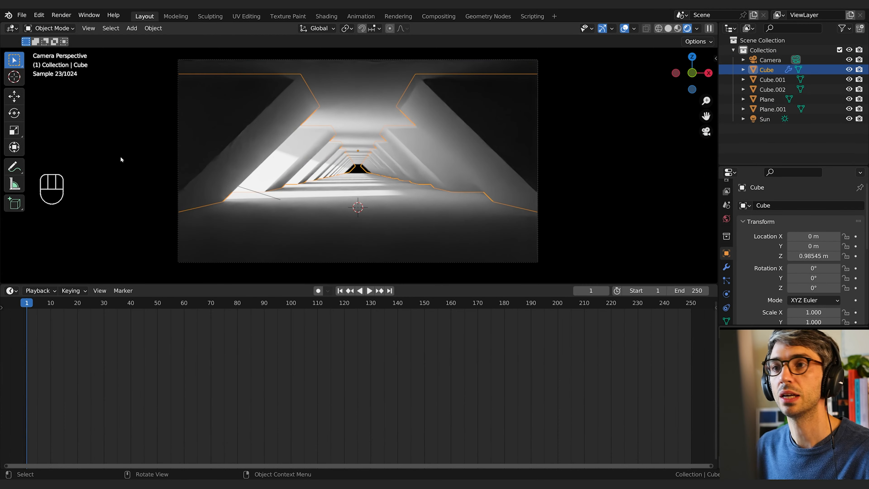
# Step: Append the collection from concrete_layers_02_8k.blend into the scene via File > Append
pyautogui.click(22, 15)
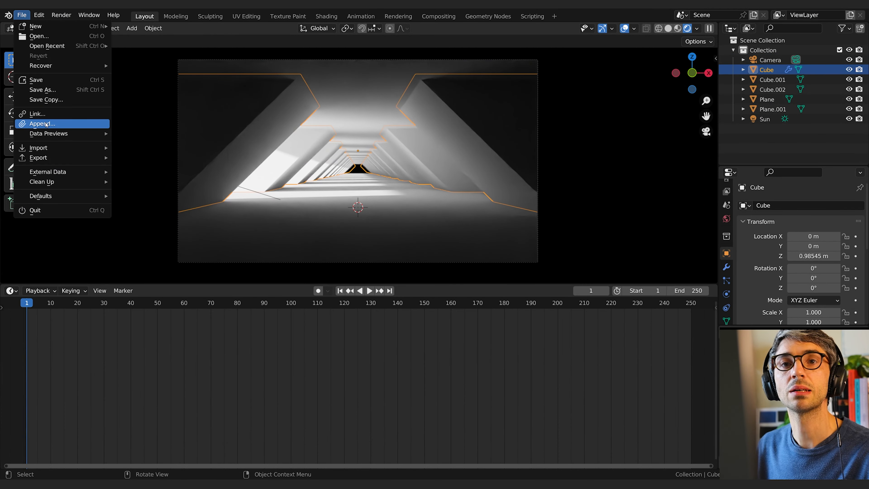
pyautogui.moveTo(42, 123)
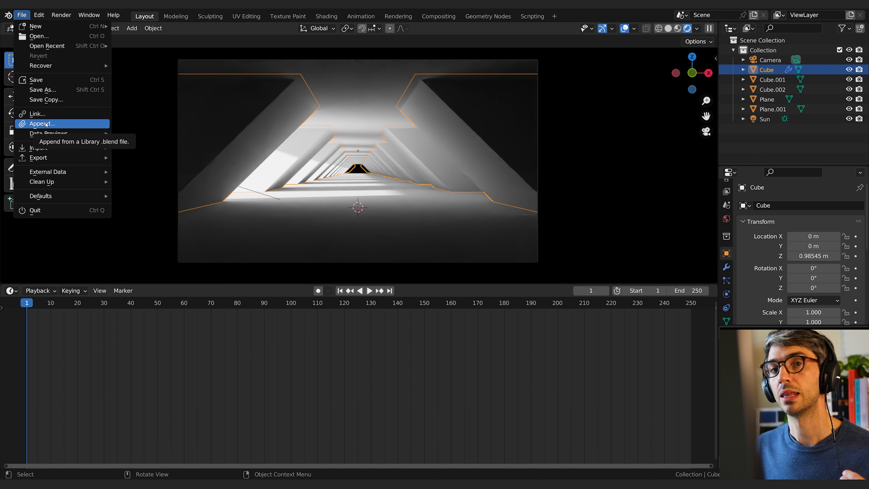
pyautogui.click(41, 124)
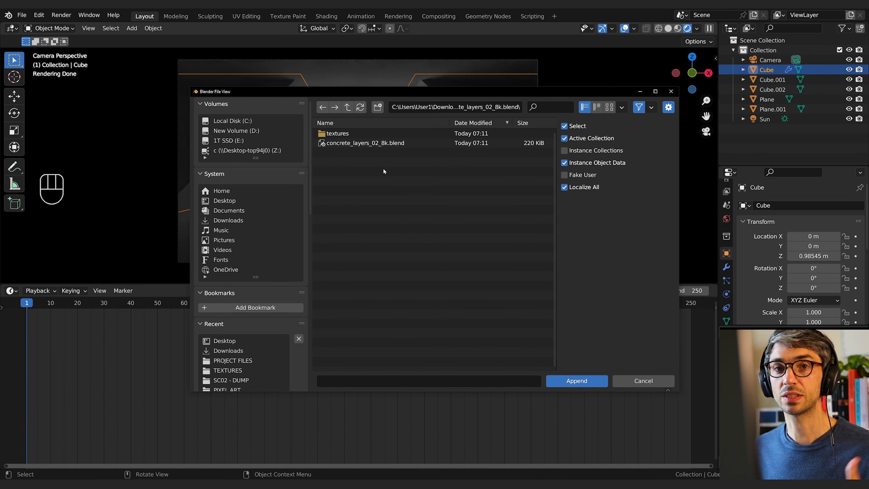
pyautogui.click(364, 143)
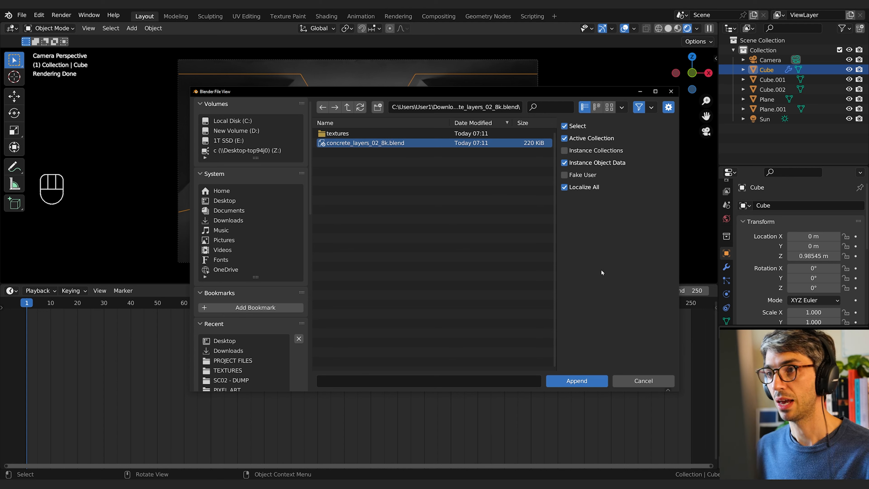
pyautogui.doubleClick(365, 143)
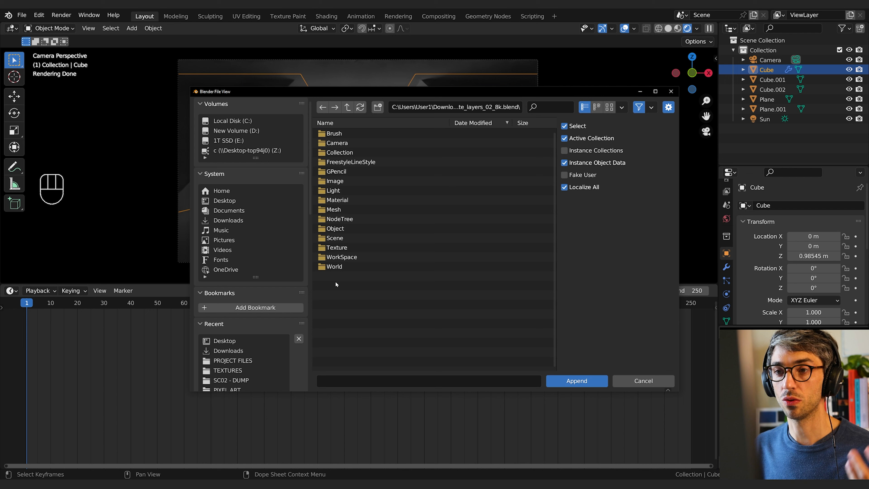
pyautogui.click(339, 153)
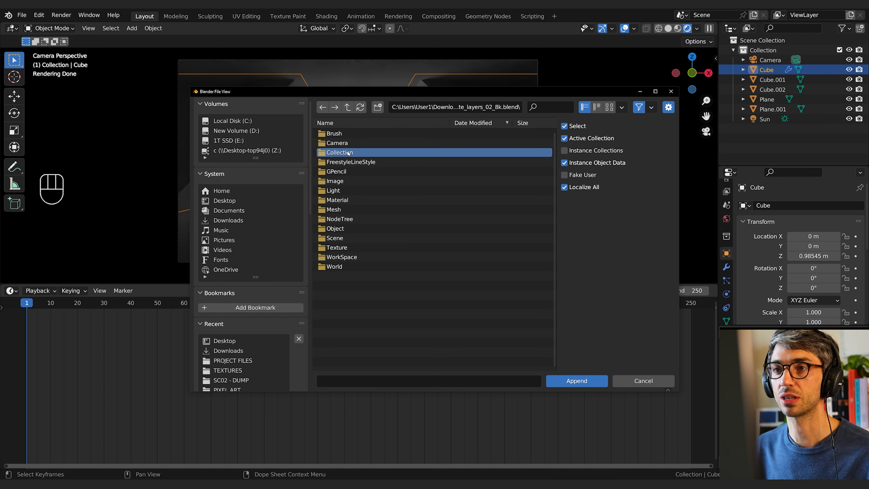
pyautogui.doubleClick(338, 152)
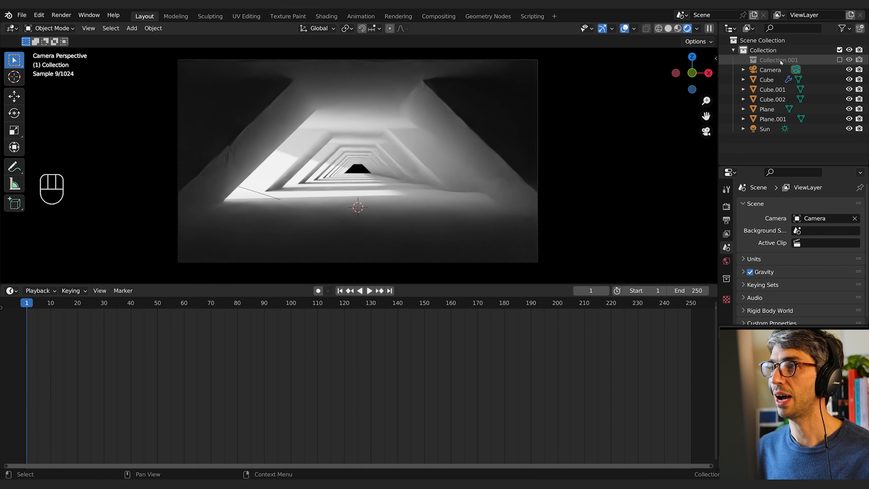
# Step: Assign concrete_layers_02 to the wedge Cube and share it with the other pillars
pyautogui.click(766, 80)
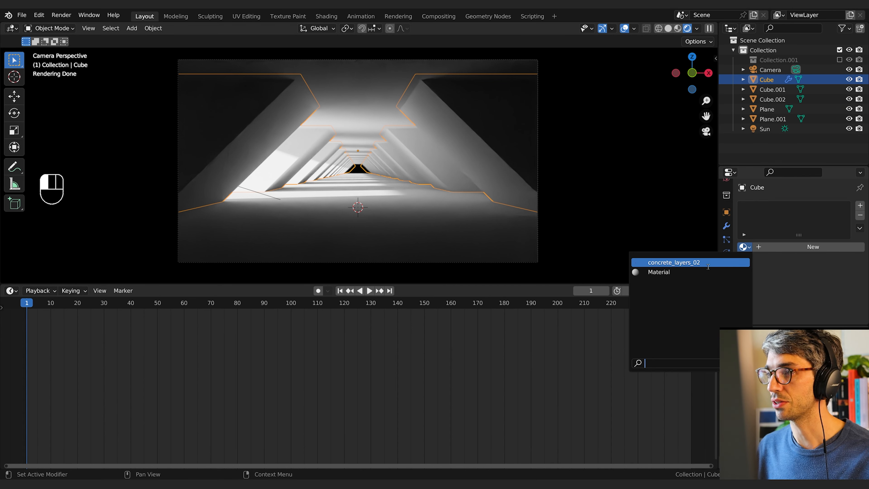
pyautogui.click(767, 108)
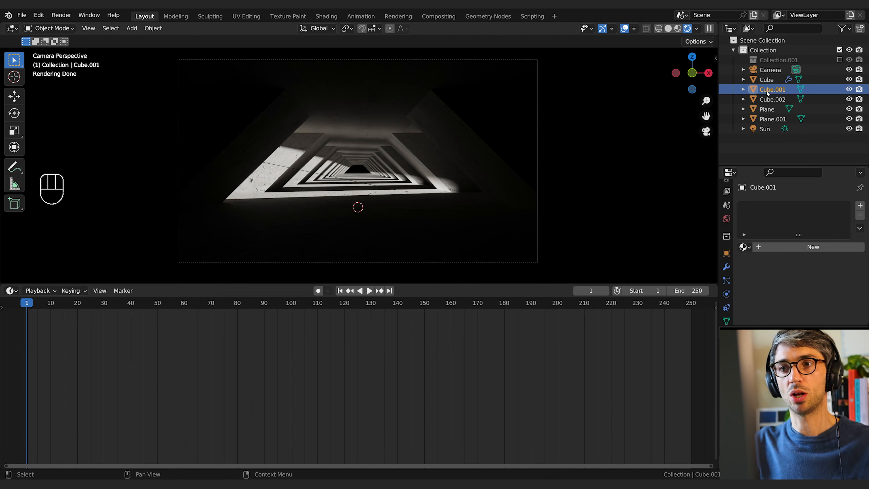
pyautogui.press('g')
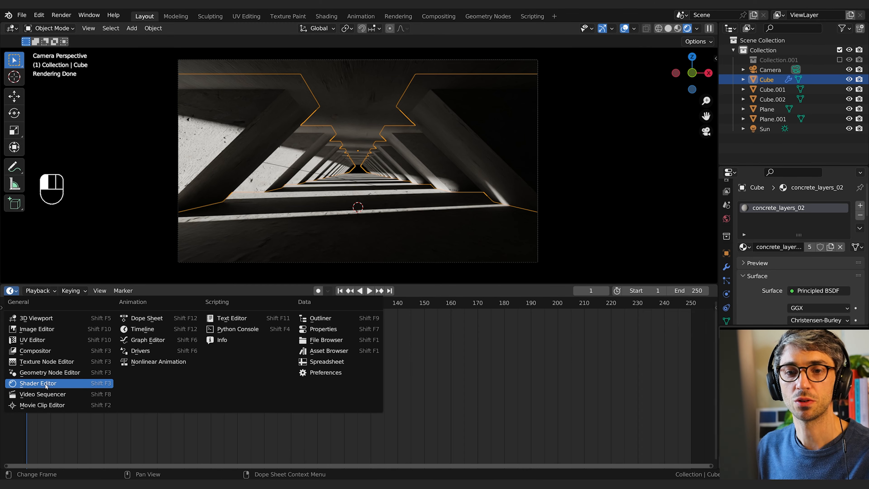
# Step: In the Shader Editor scale and rotate the texture mapping, then assign concrete_layers_02.001 to the plane
pyautogui.click(37, 382)
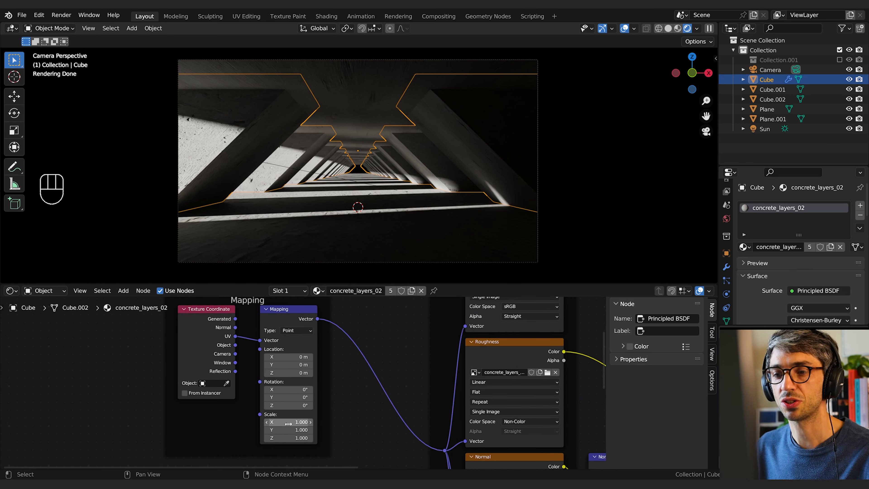
pyautogui.click(288, 422)
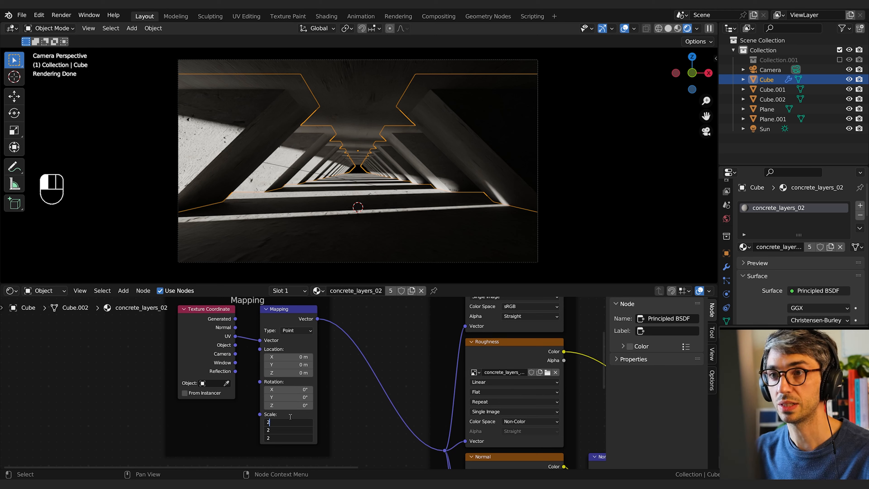
pyautogui.write('10')
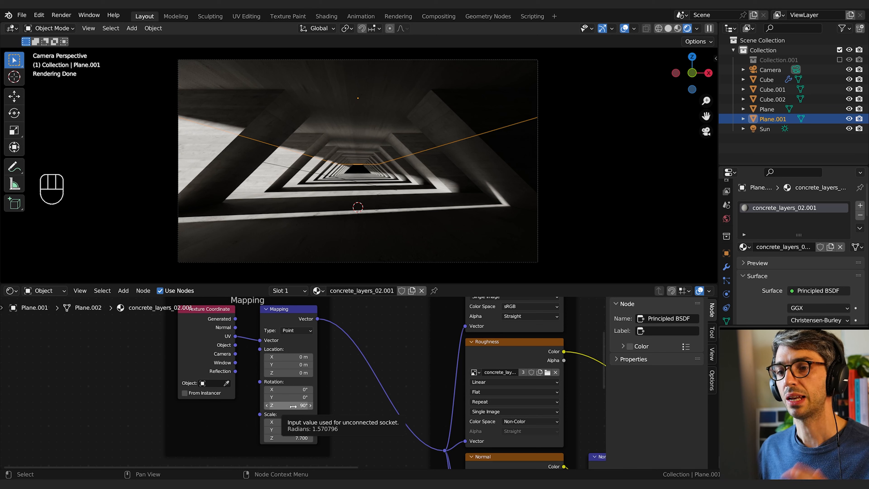
pyautogui.click(288, 404)
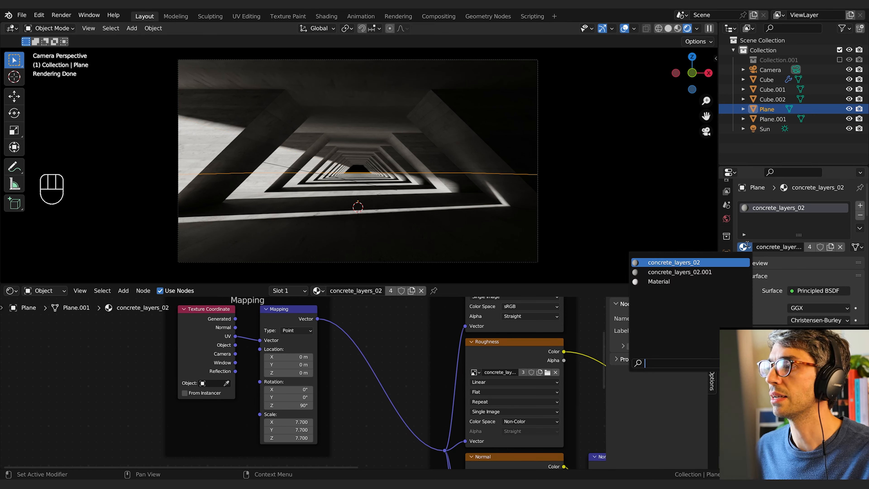
pyautogui.click(766, 79)
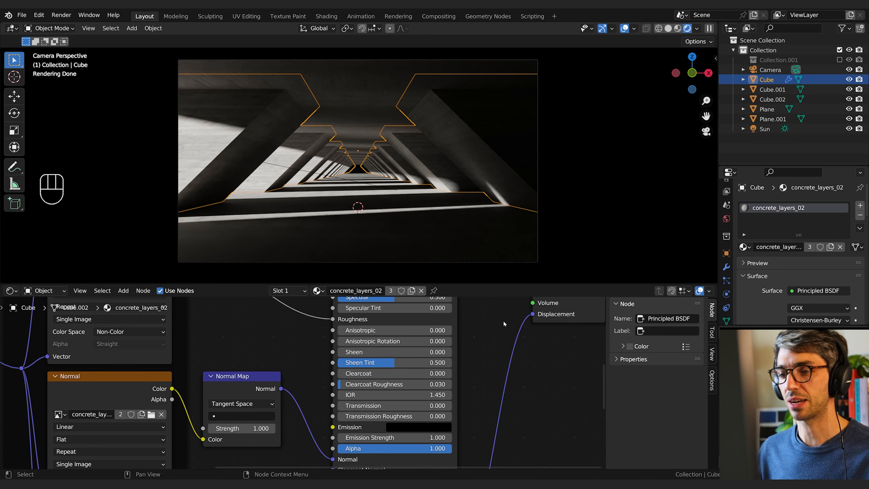
pyautogui.moveTo(366, 377)
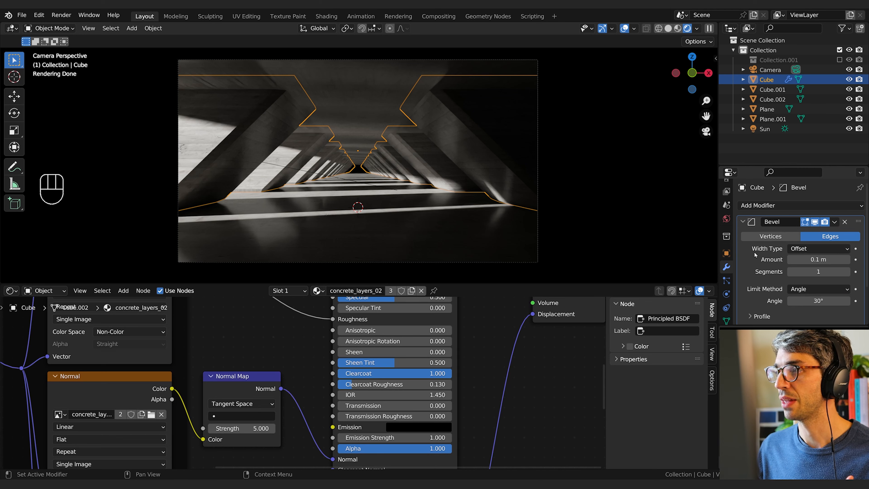
# Step: Reduce the Bevel modifier amount to about .005 for subtly rounded pillar edges
pyautogui.click(817, 260)
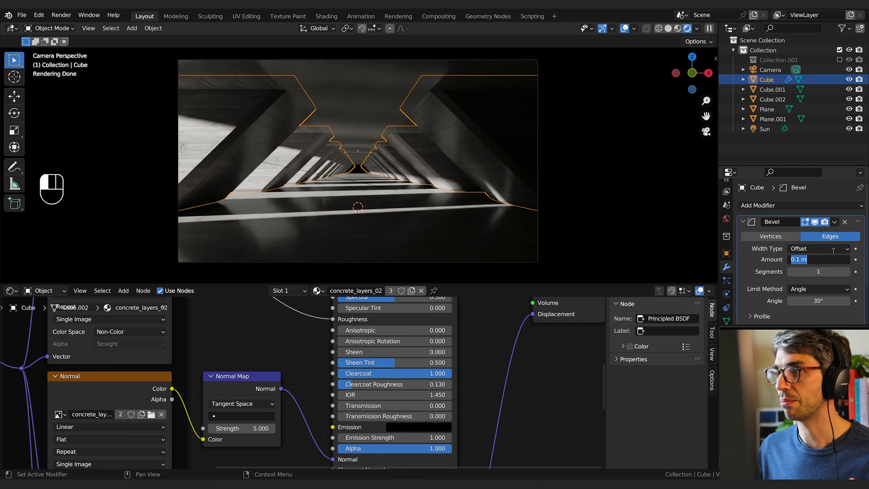
pyautogui.write('.00')
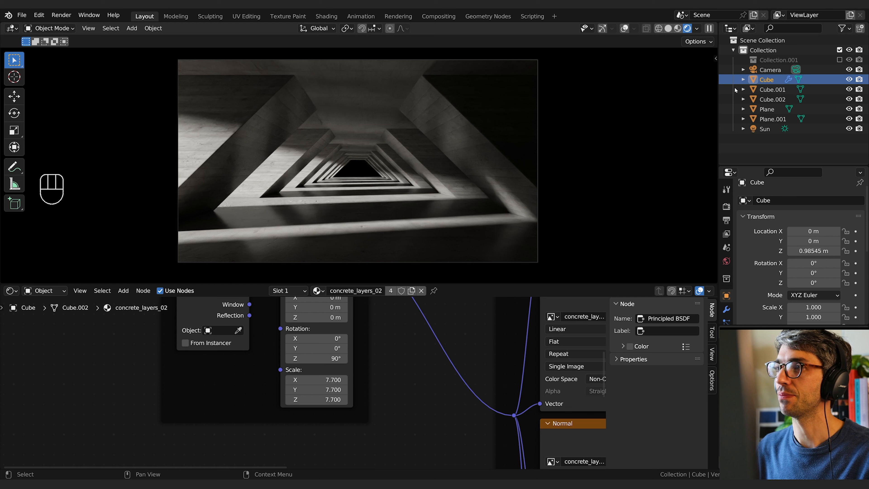
# Step: Duplicate the pillar as Cube.003 about 47.8 m down the hallway, narrowed to 0.471 on X
pyautogui.press('shift')
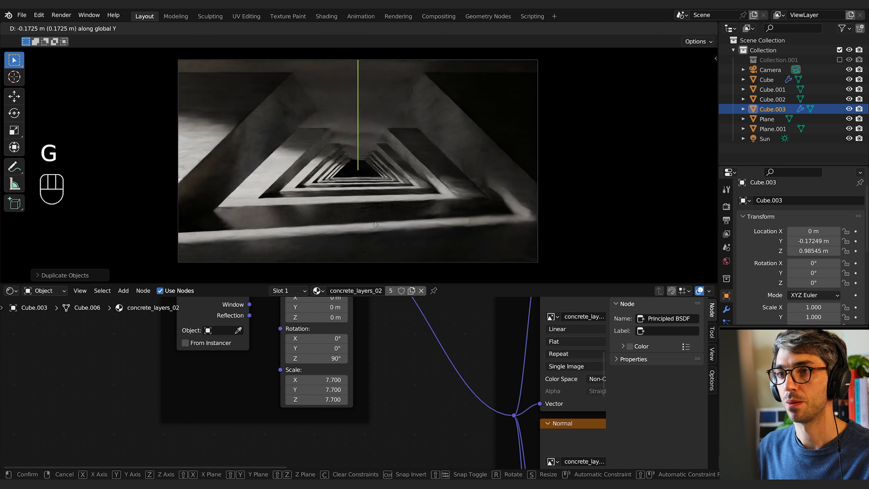
pyautogui.press('s')
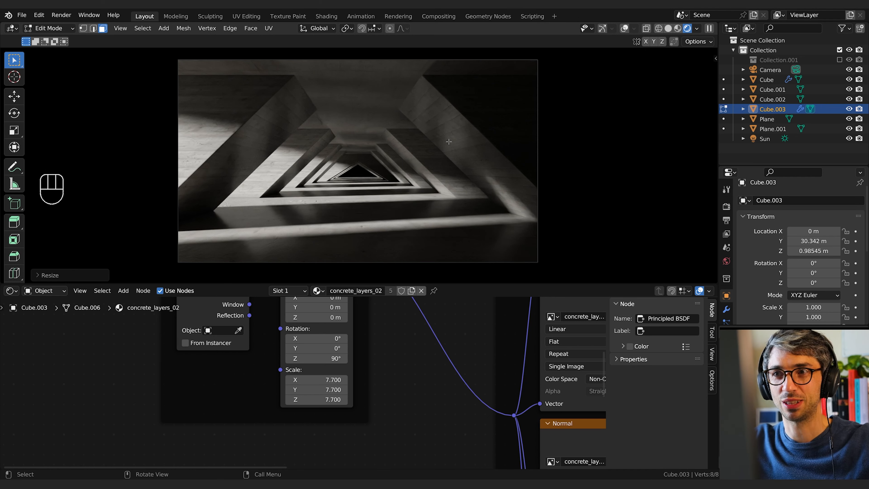
pyautogui.press('Tab')
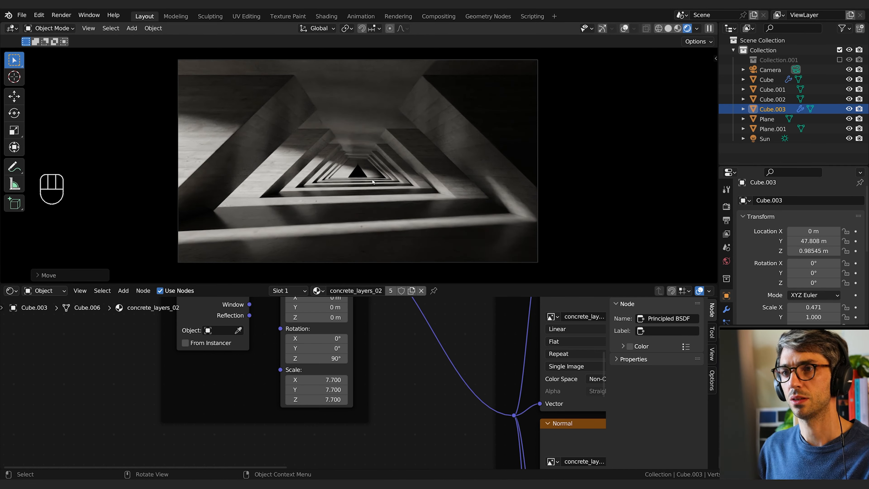
pyautogui.moveTo(420, 202)
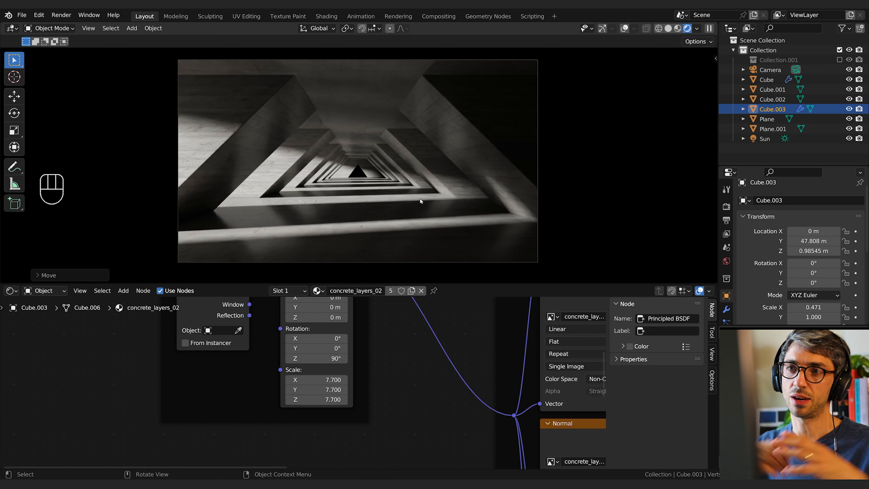